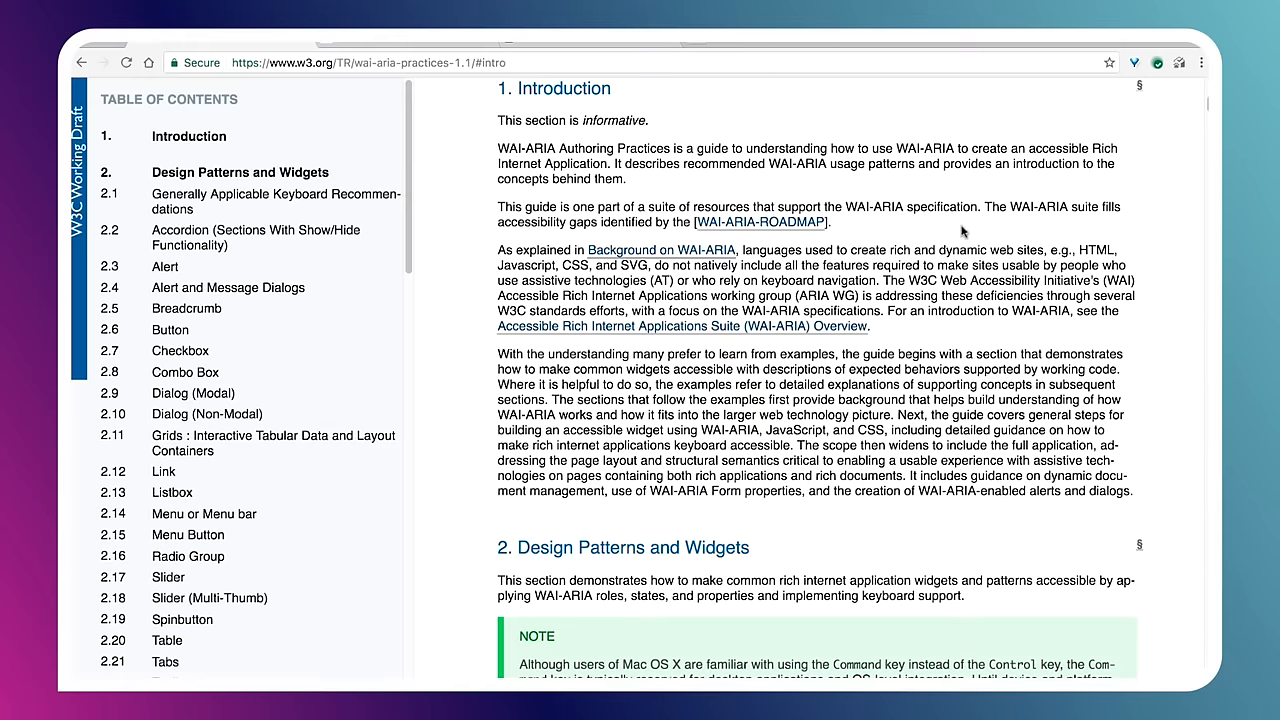
Step: Scroll the Introduction, then jump via the contents to 2.13 Listbox and 2.16 Radio Group
scroll("down", 3)
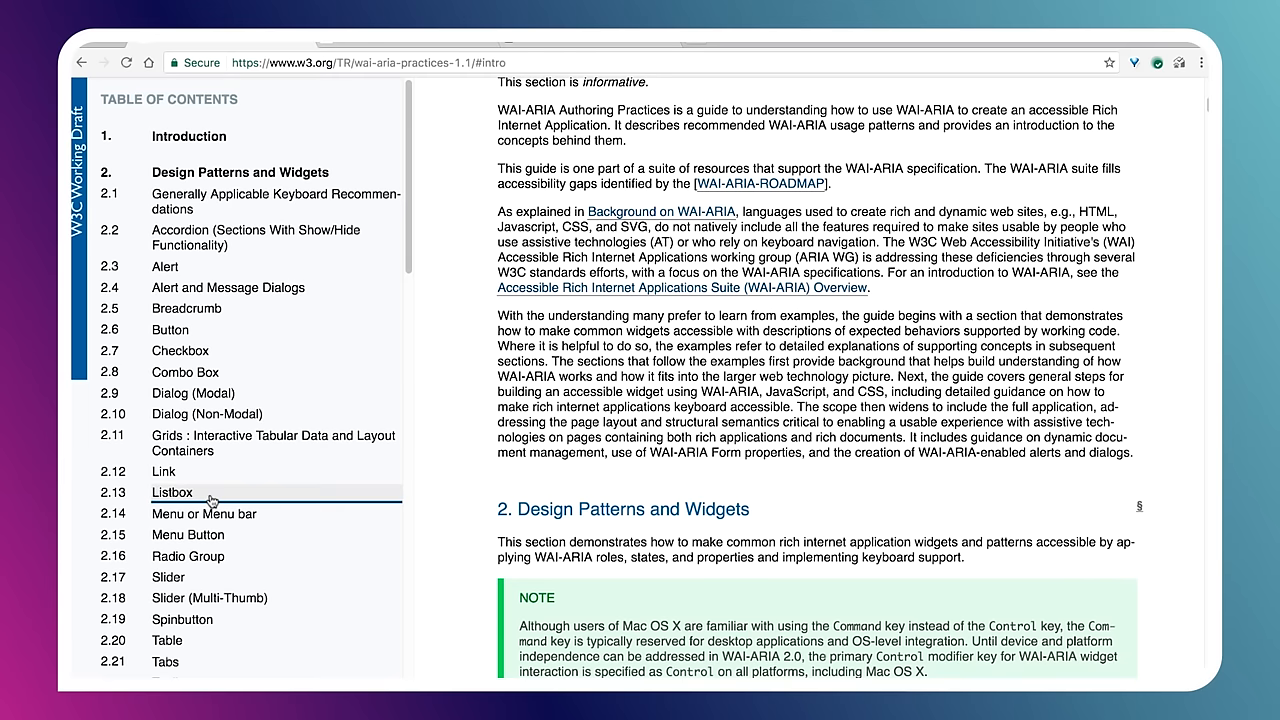
scroll("down", 3)
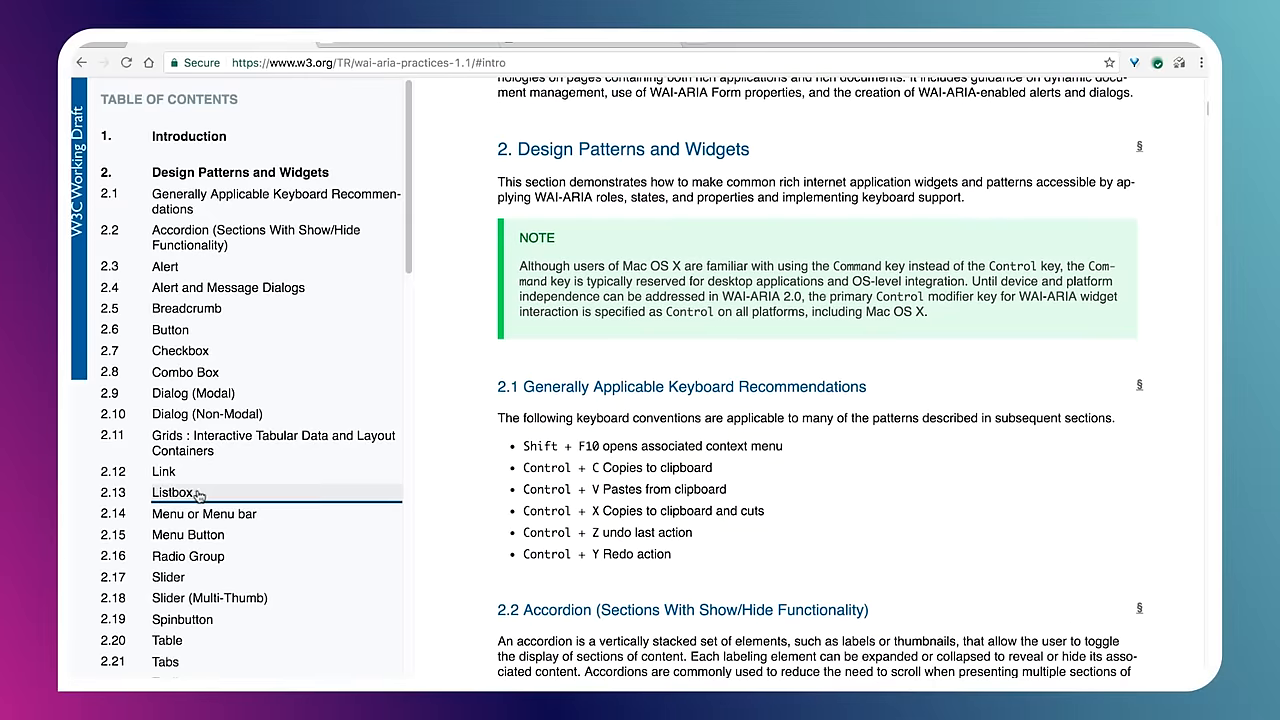
left_click(171, 492)
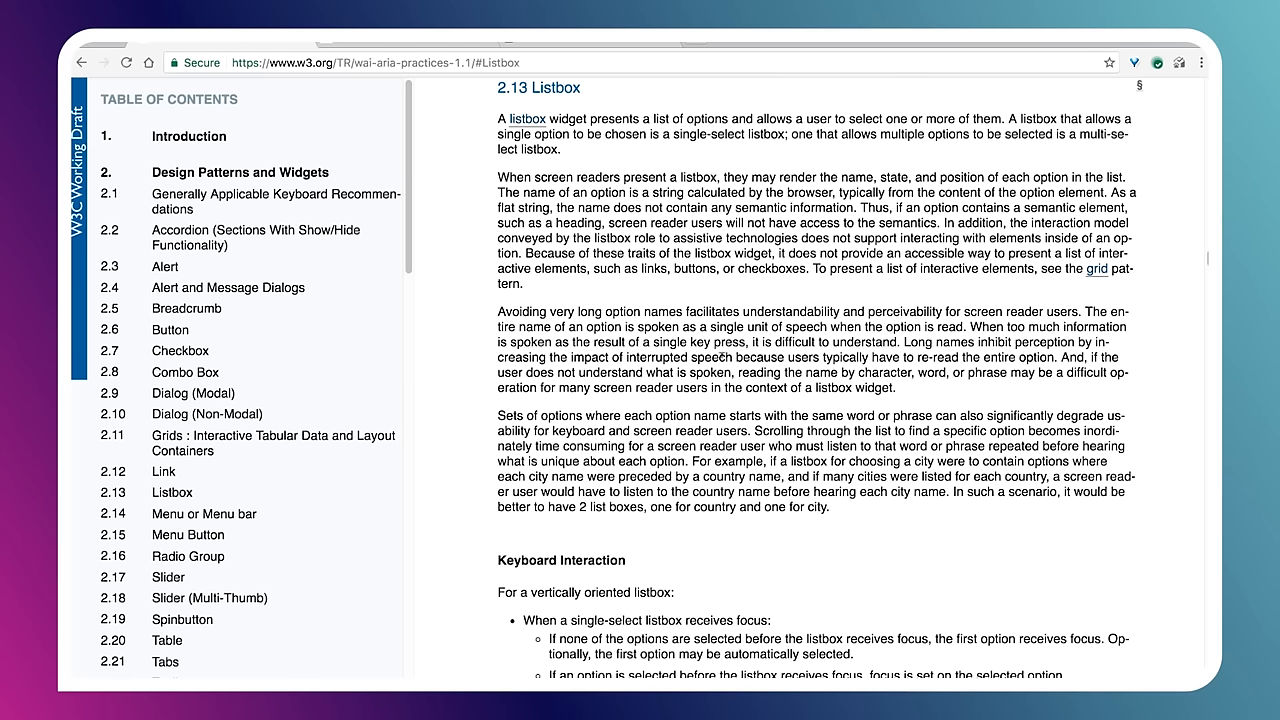
mouse_move(305, 575)
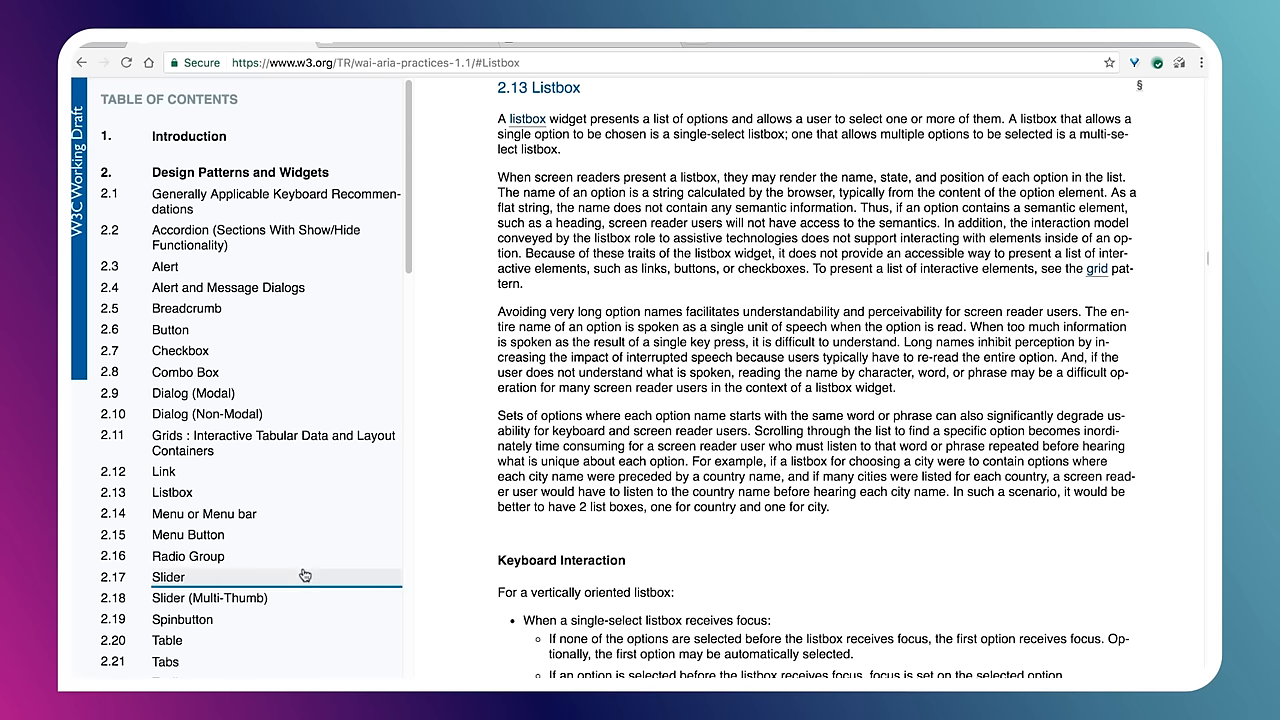
left_click(188, 556)
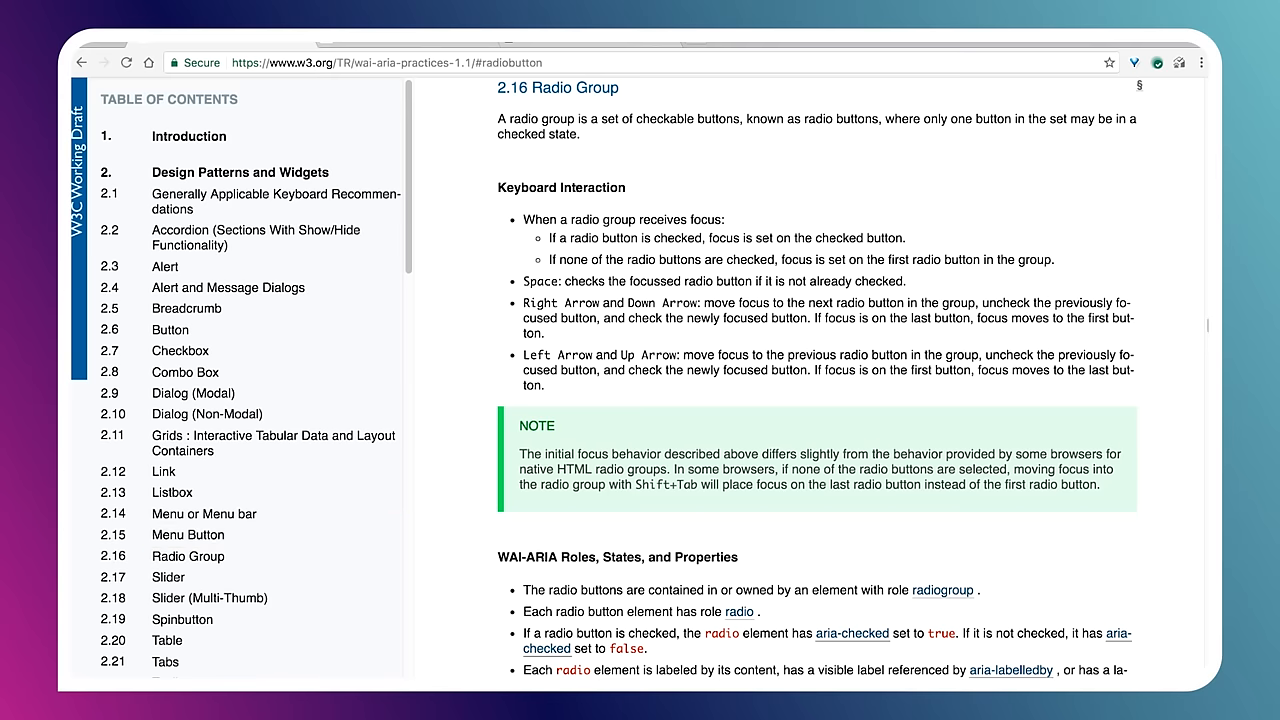
mouse_move(733, 290)
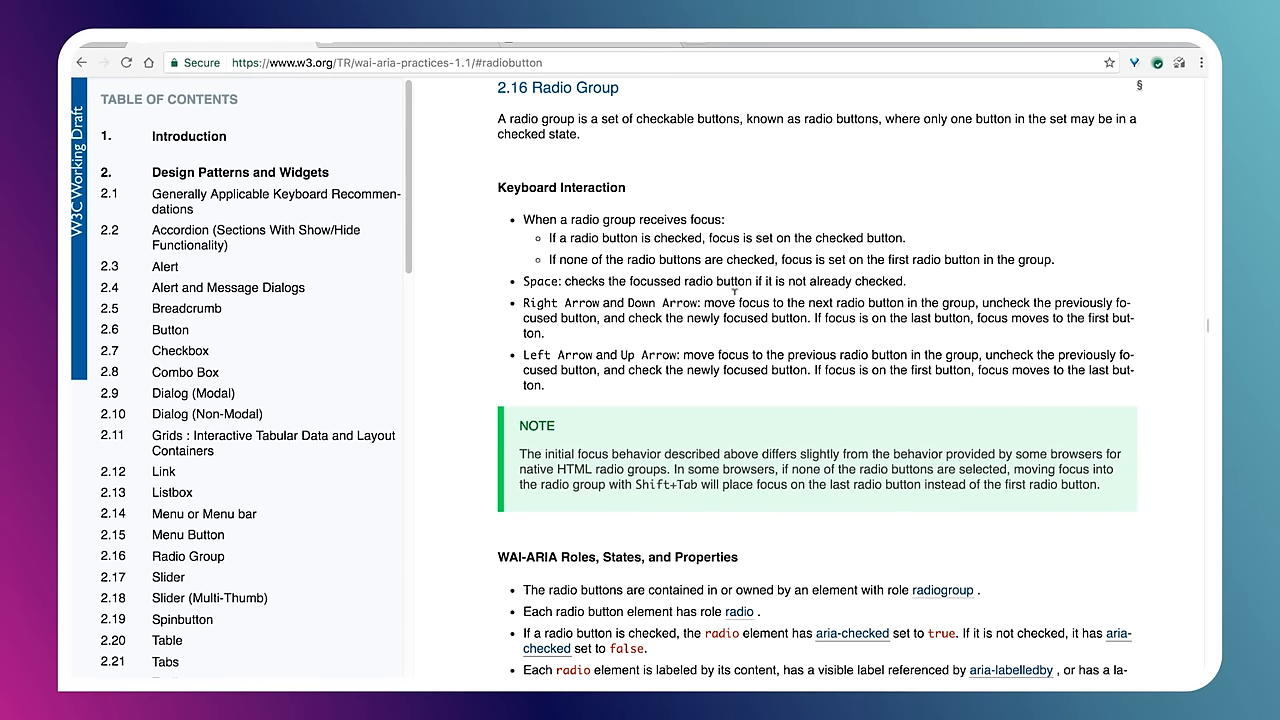
Step: Scroll past the Radio Group Keyboard Interaction list to the note on browsers' initial focus behavior
scroll("down", 3)
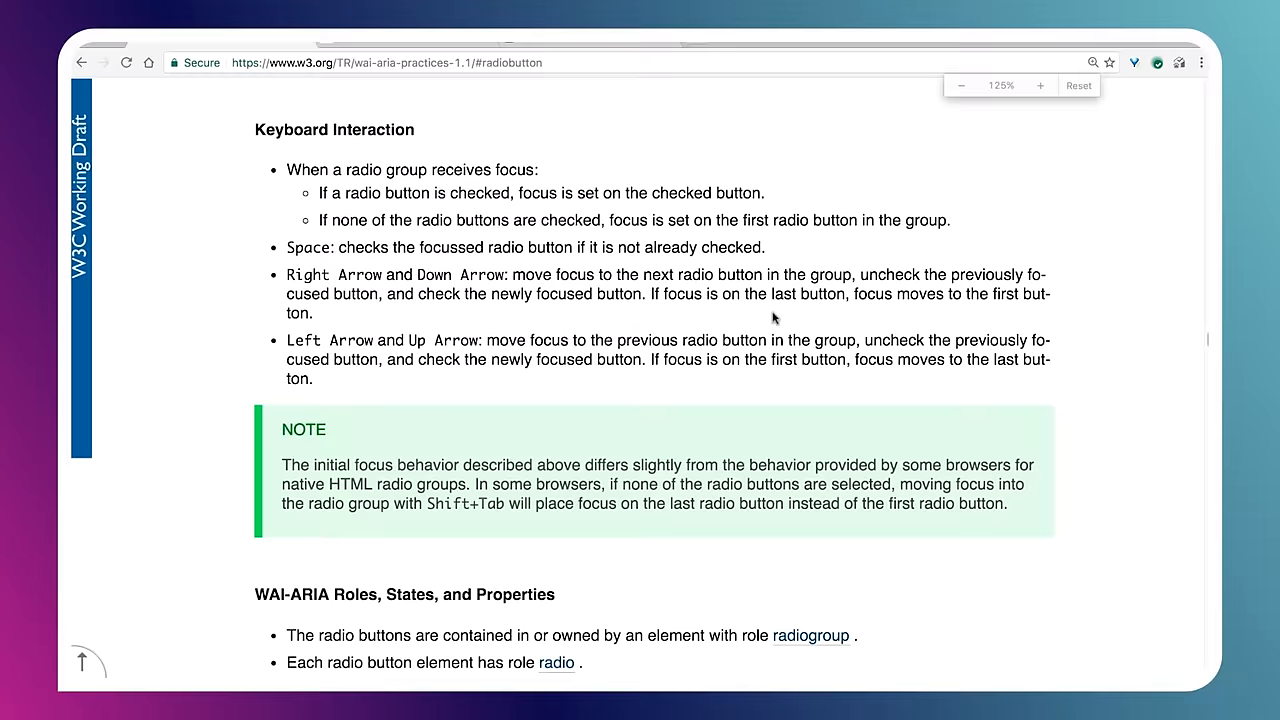
scroll("down", 3)
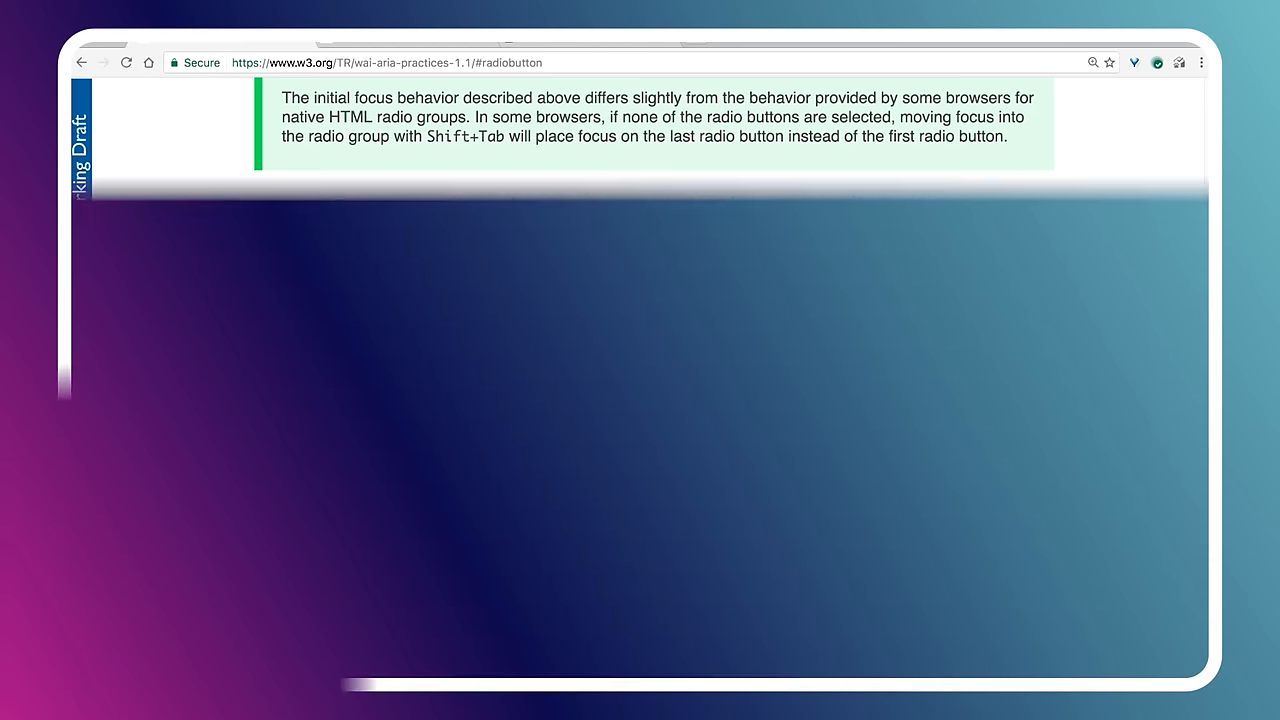
scroll("down", 3)
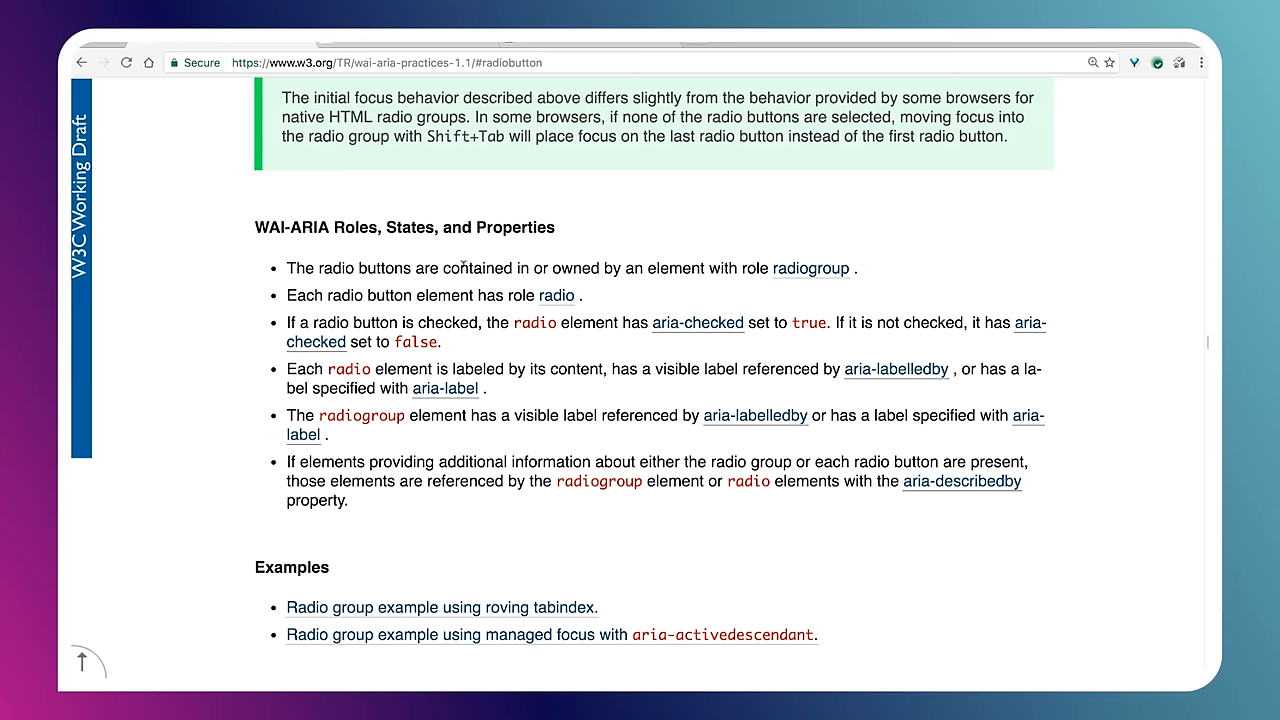
mouse_move(617, 262)
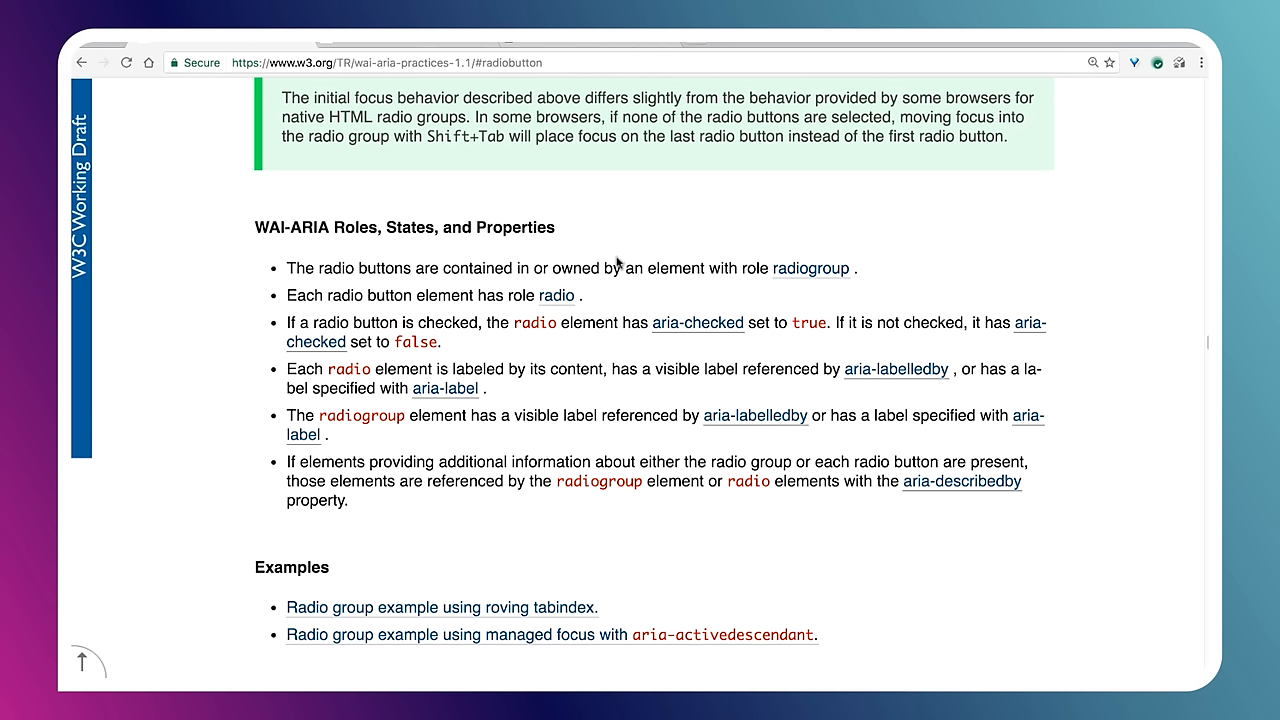
mouse_move(810, 275)
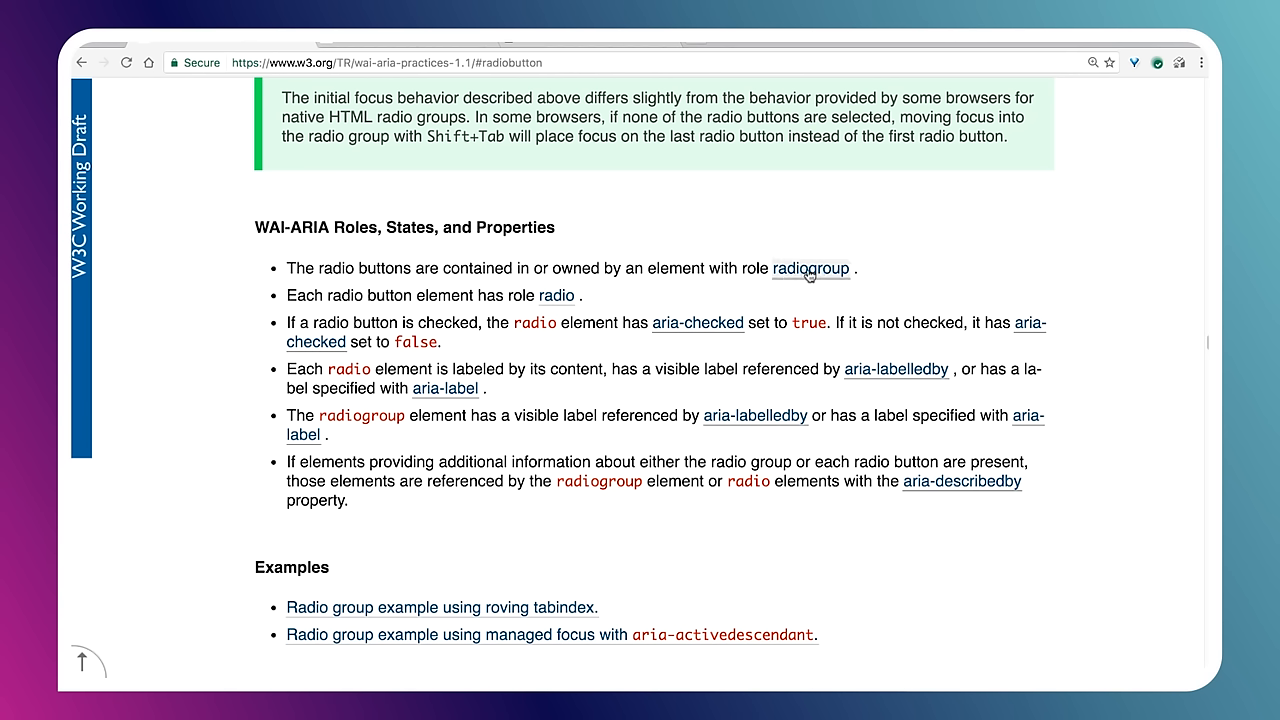
mouse_move(410, 45)
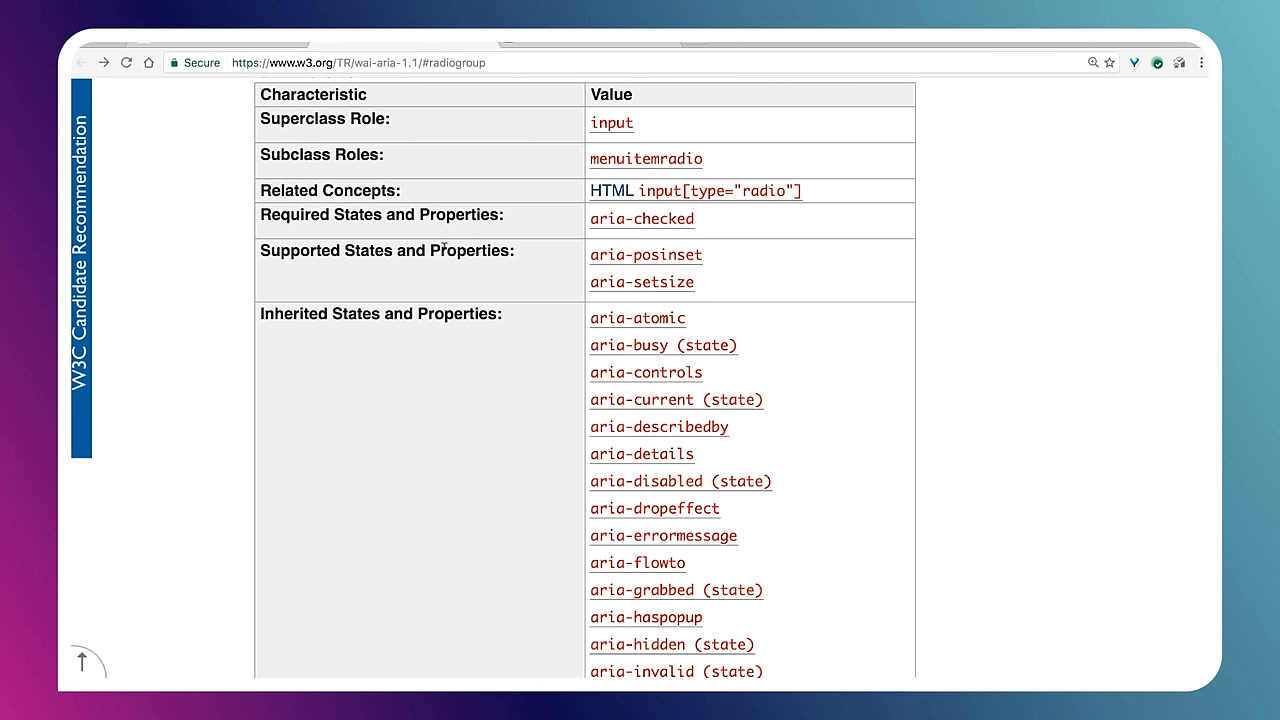
Step: Scroll through the radiogroup role tables, then jump to the spec's 1. Introduction and scroll it
scroll("up", 3)
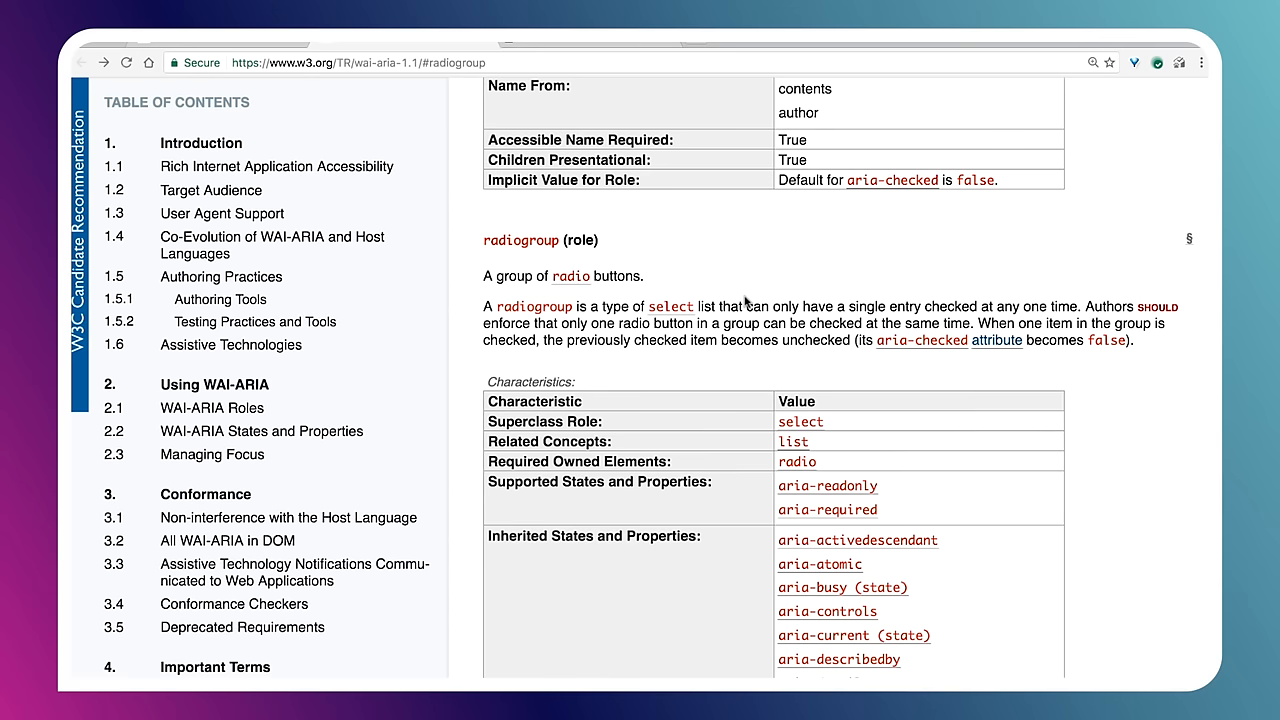
scroll("down", 3)
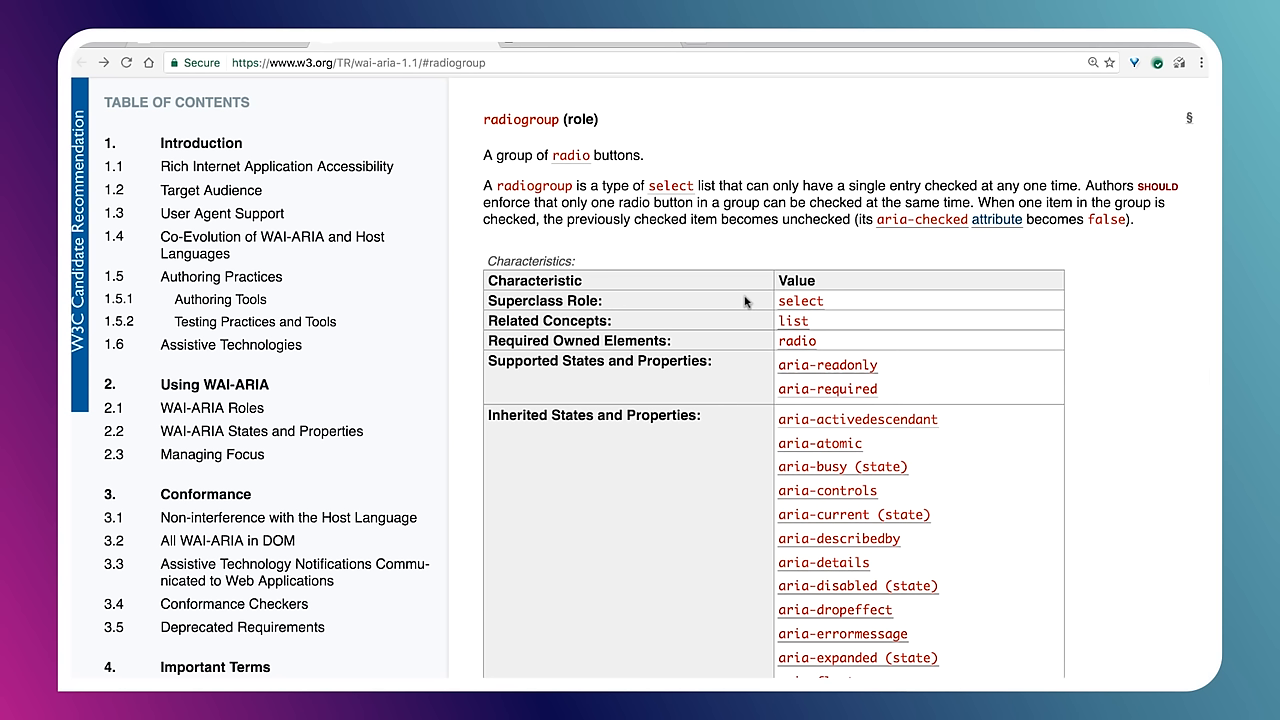
mouse_move(649, 292)
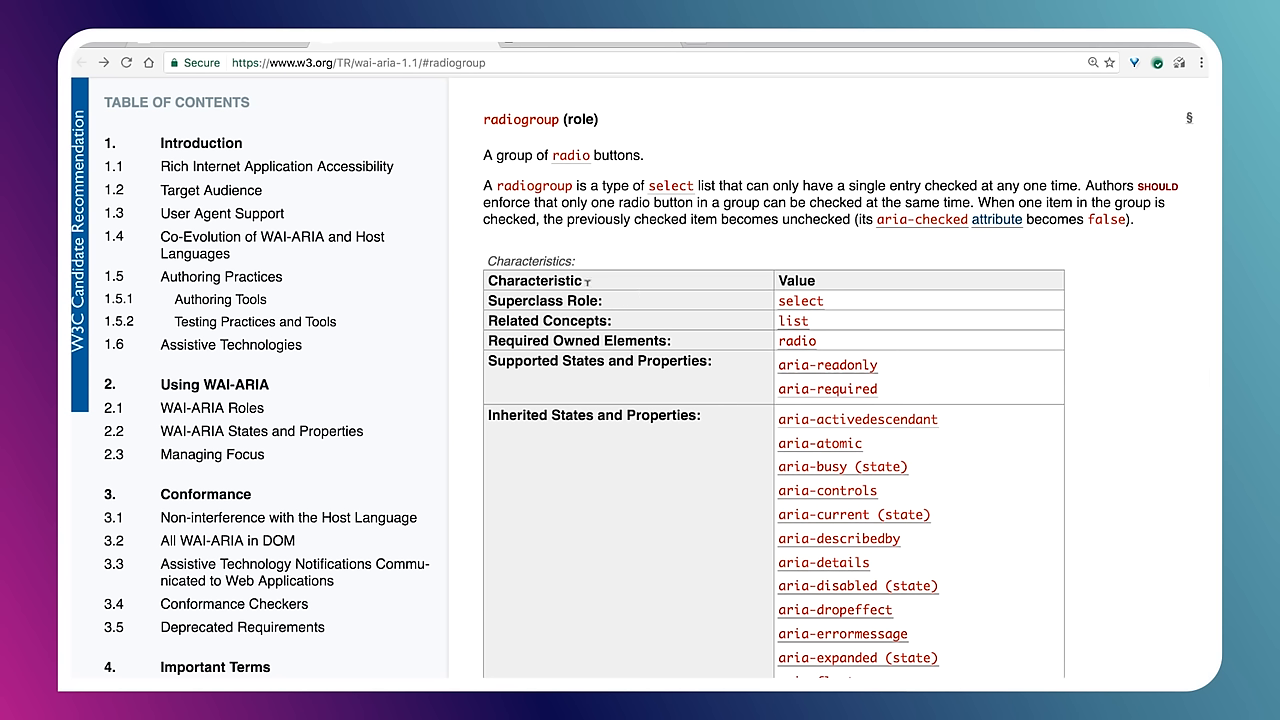
left_click(201, 143)
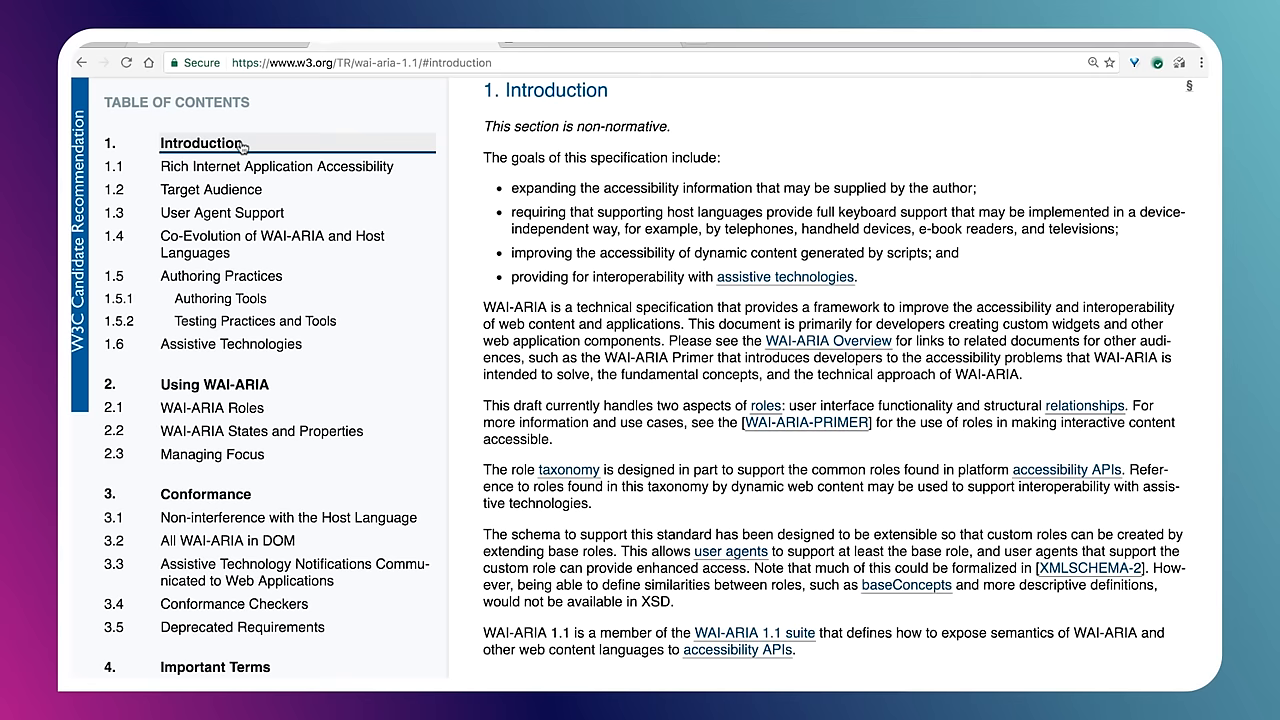
mouse_move(770, 166)
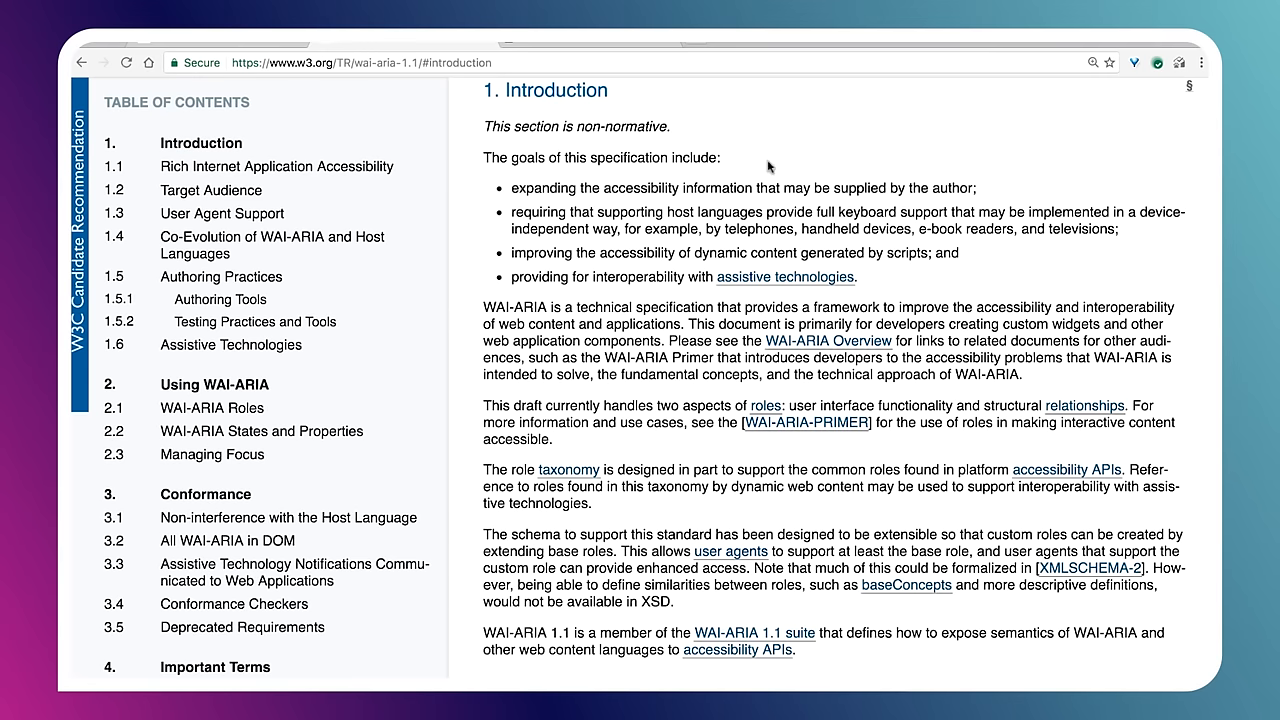
scroll("up", 3)
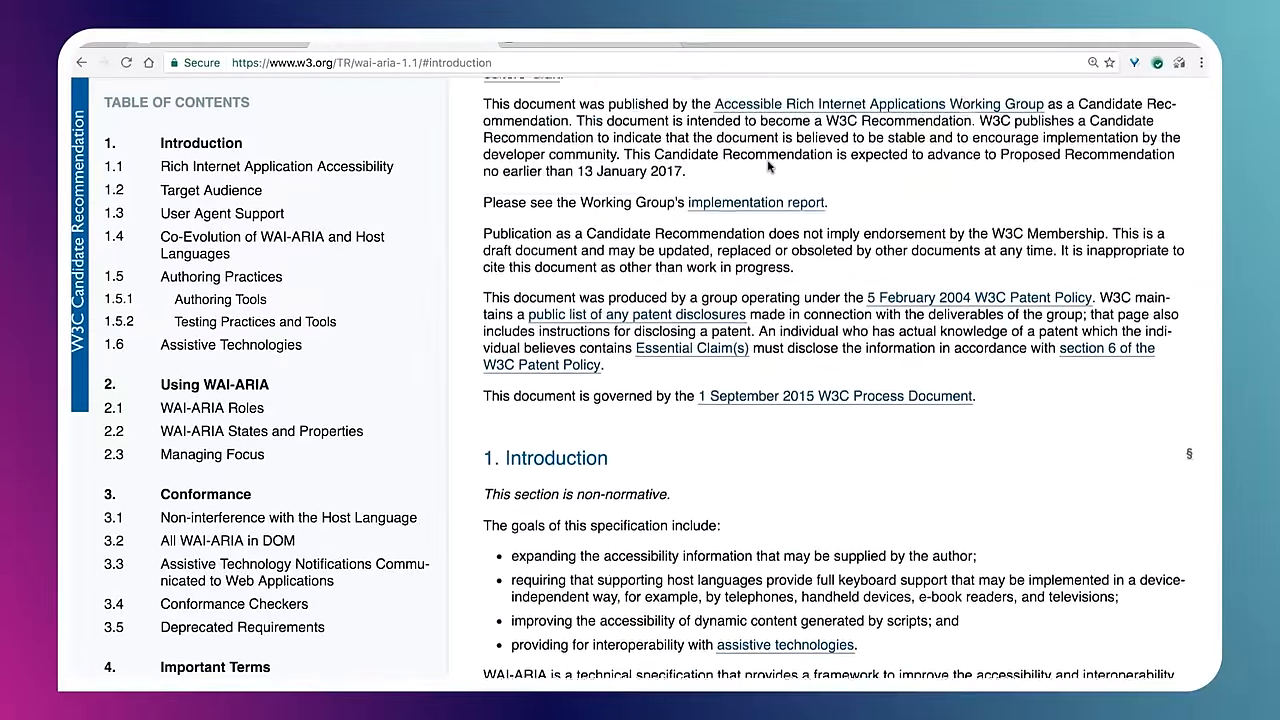
scroll("down", 3)
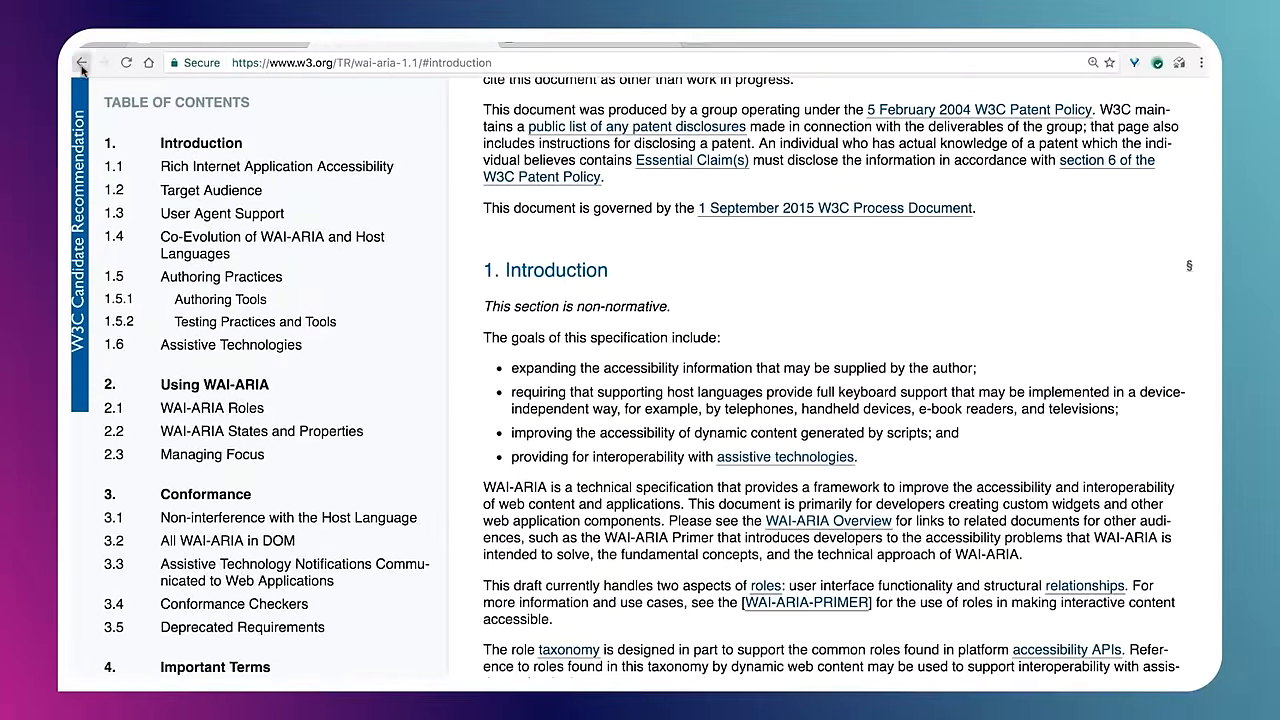
Step: Return to the radiogroup role definition and scroll to its Characteristics table
left_click(81, 62)
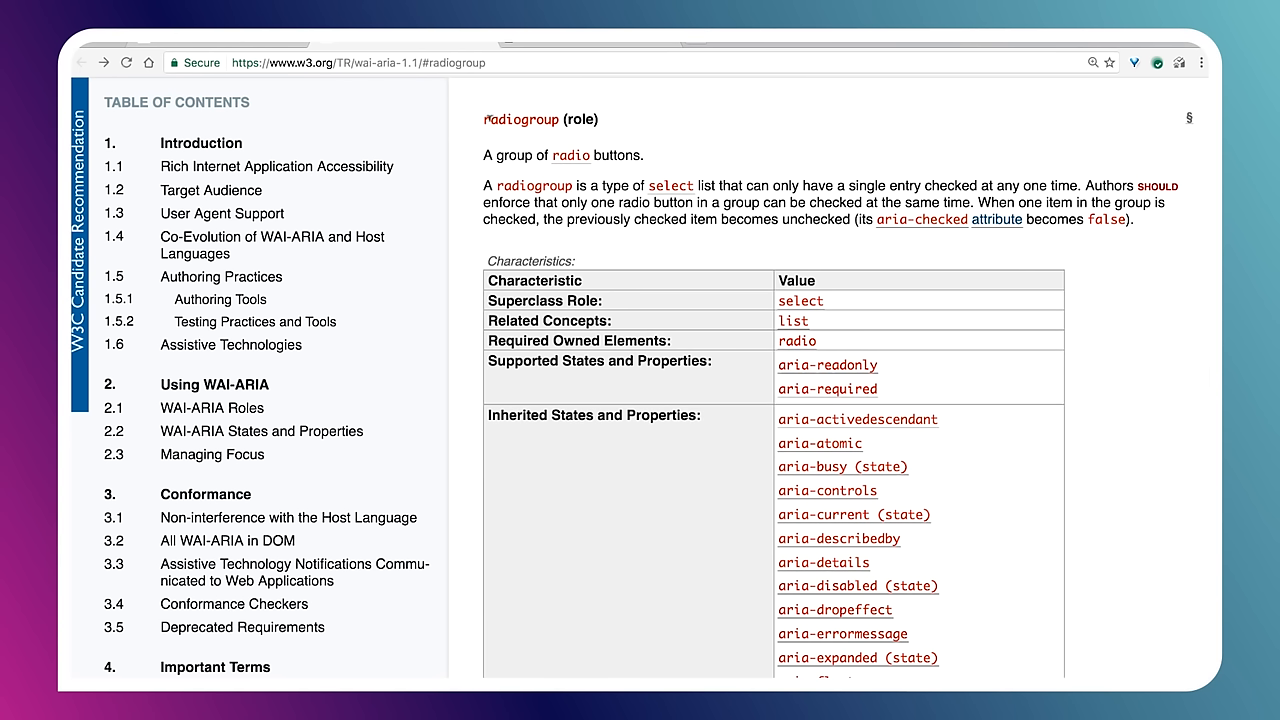
mouse_move(630, 120)
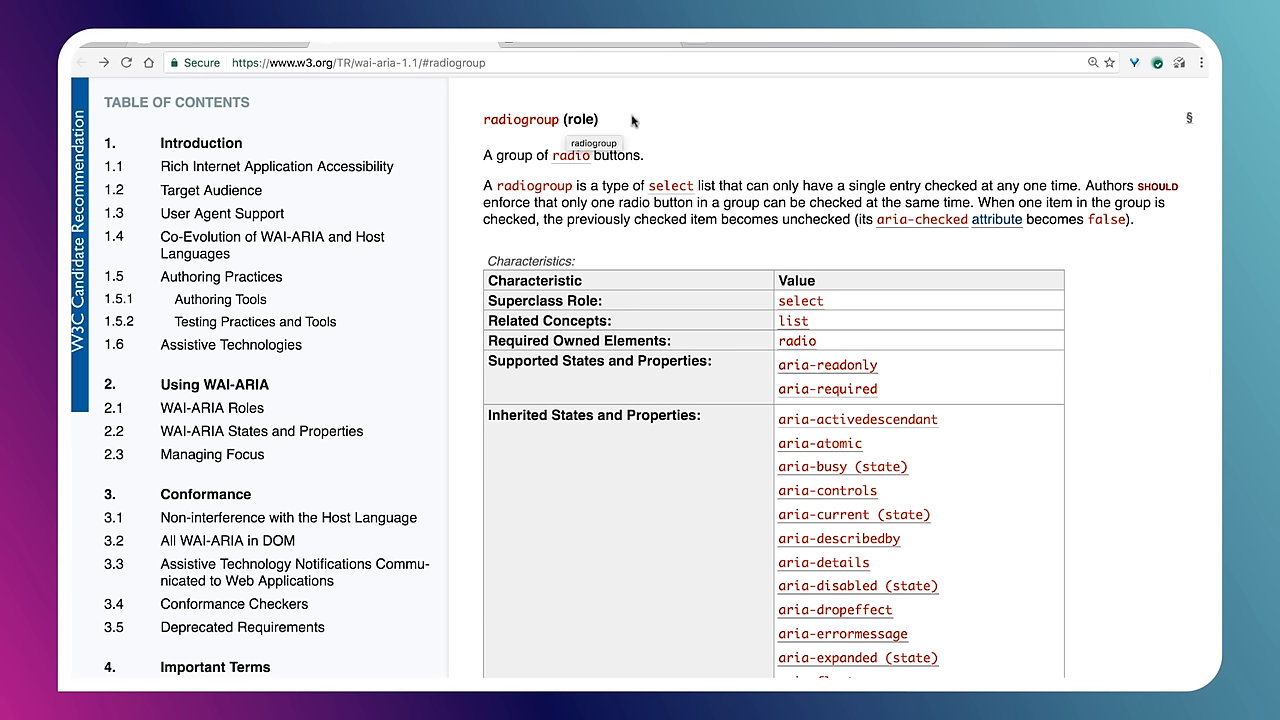
mouse_move(755, 148)
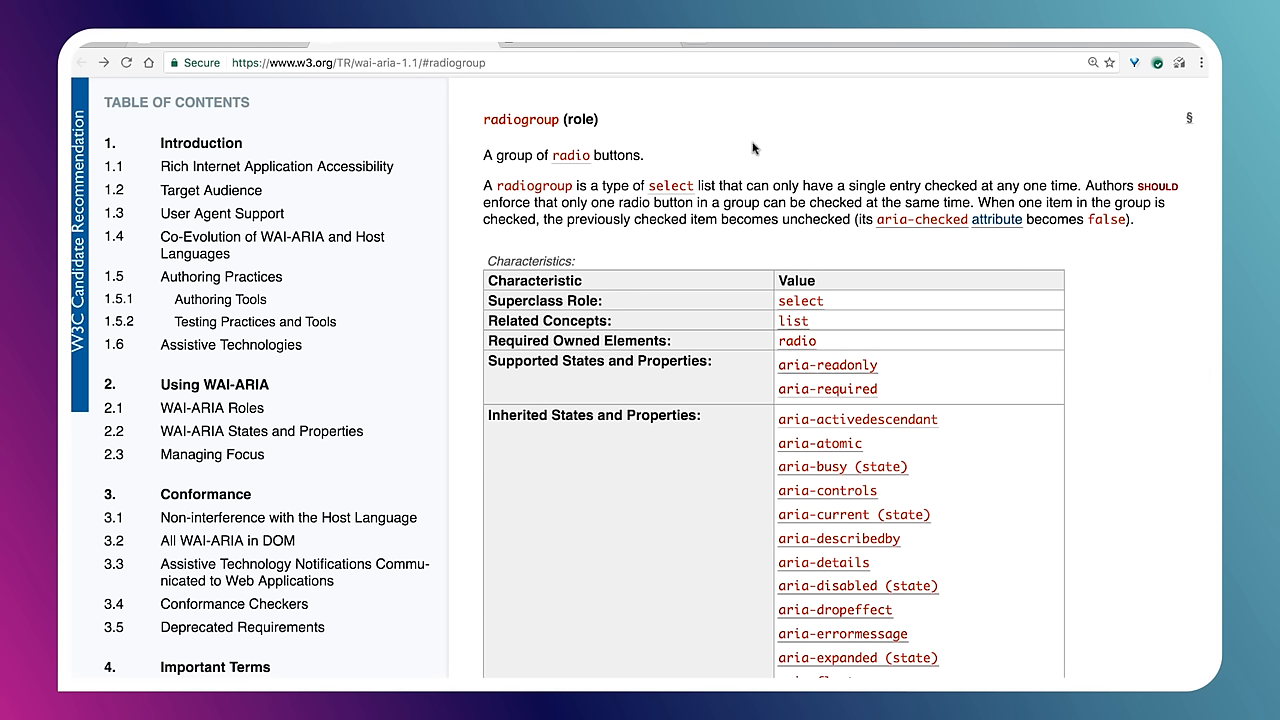
mouse_move(683, 393)
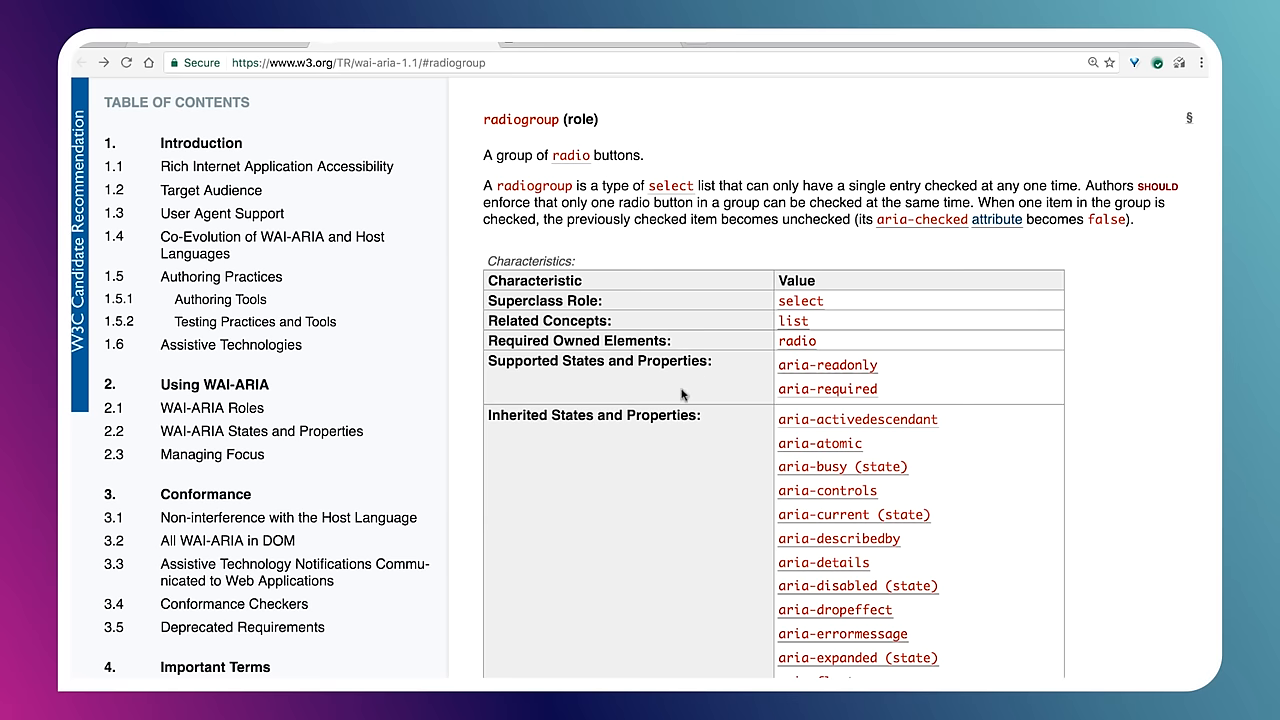
mouse_move(725, 338)
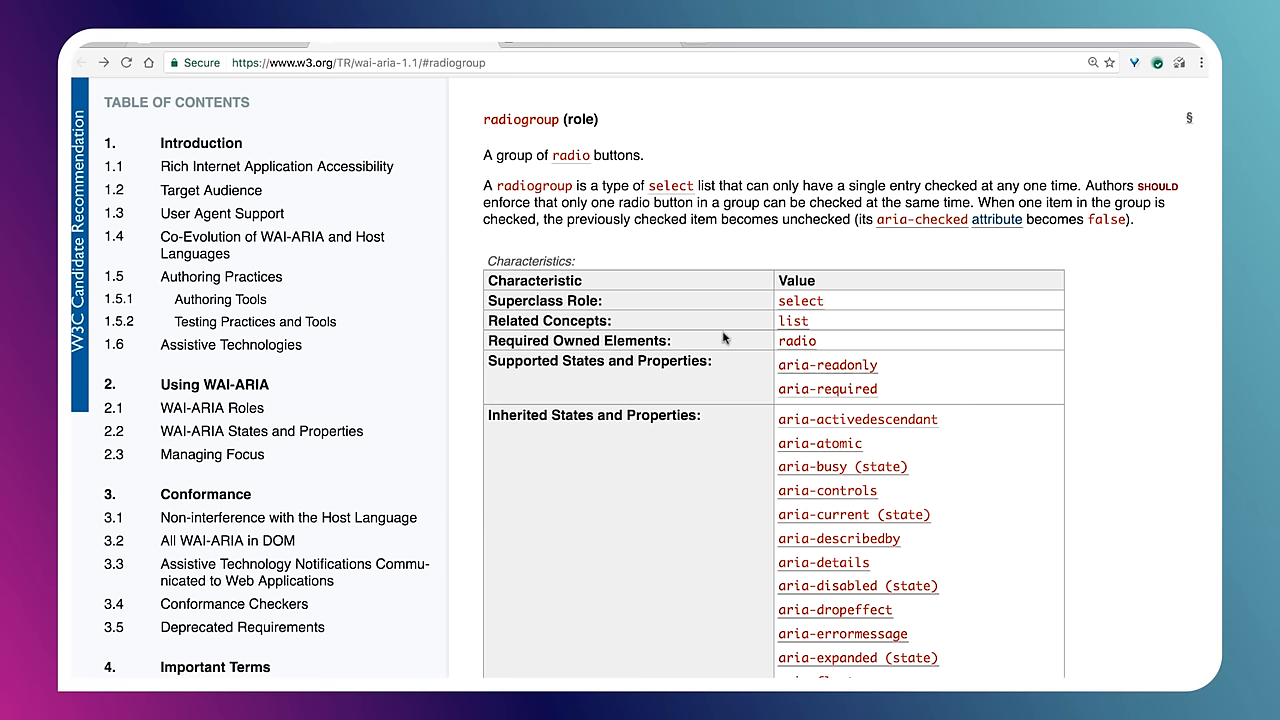
mouse_move(1077, 314)
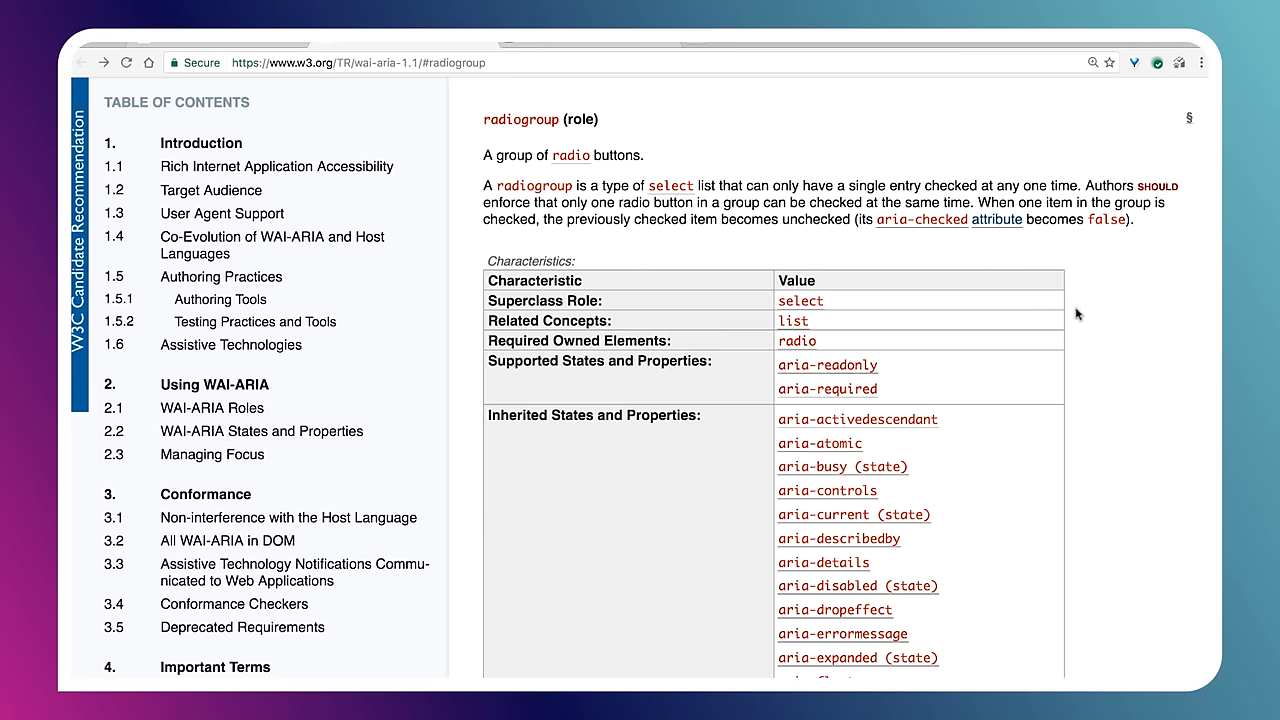
scroll("down", 3)
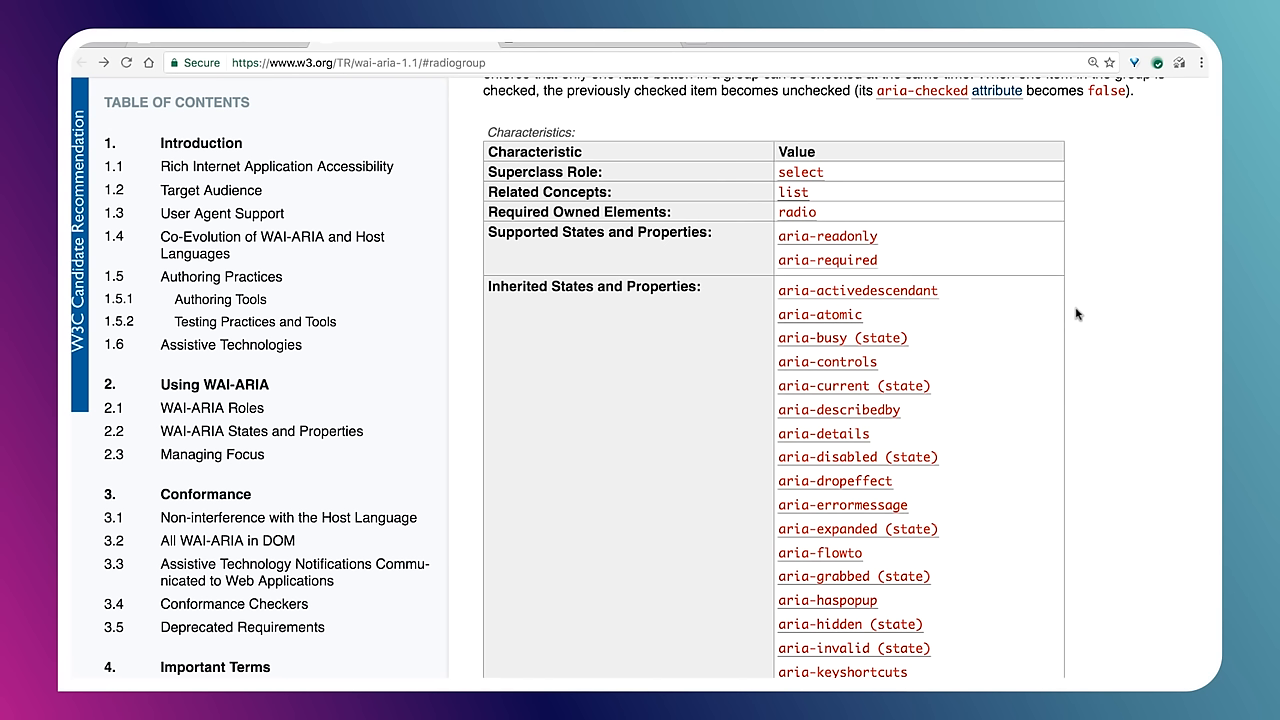
mouse_move(762, 158)
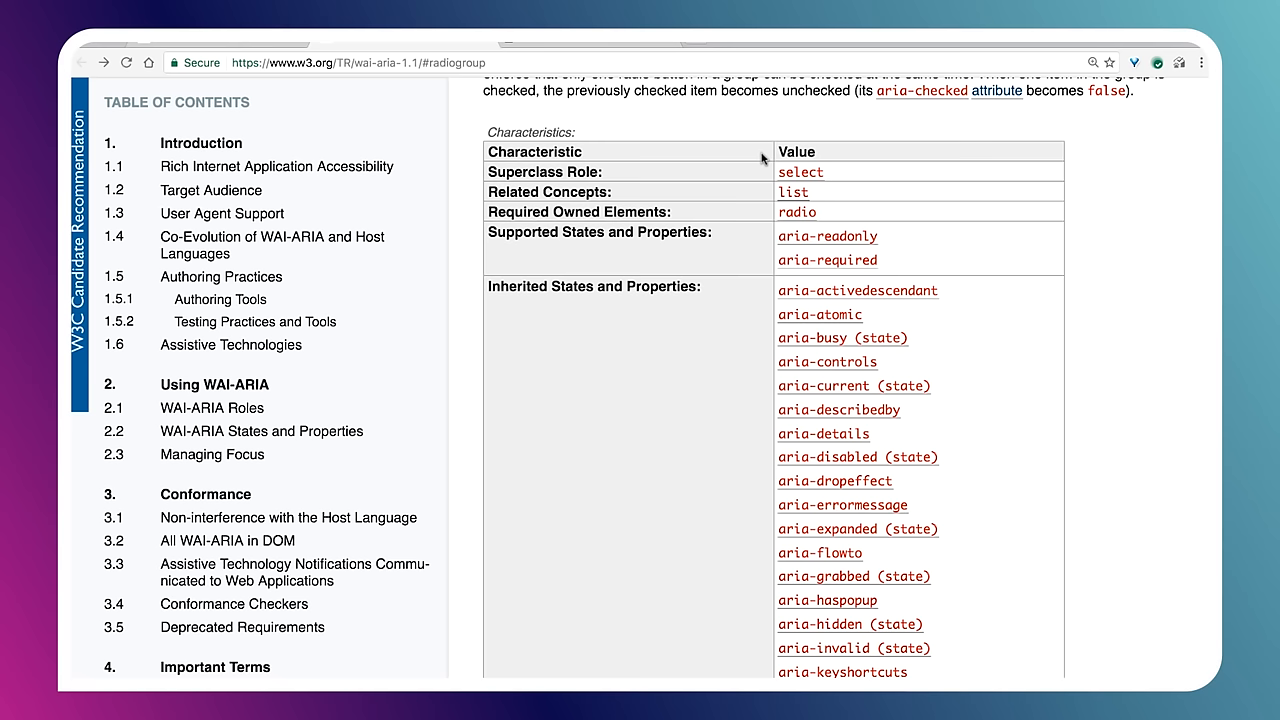
mouse_move(655, 170)
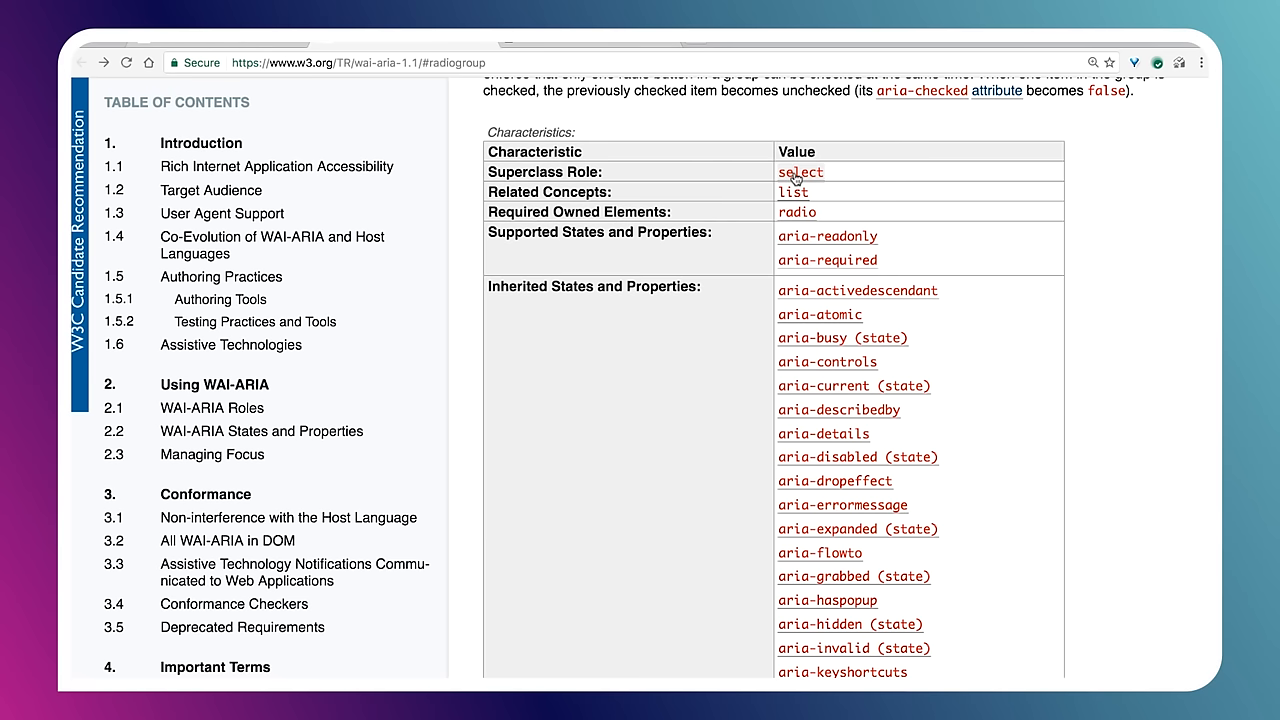
left_click(800, 171)
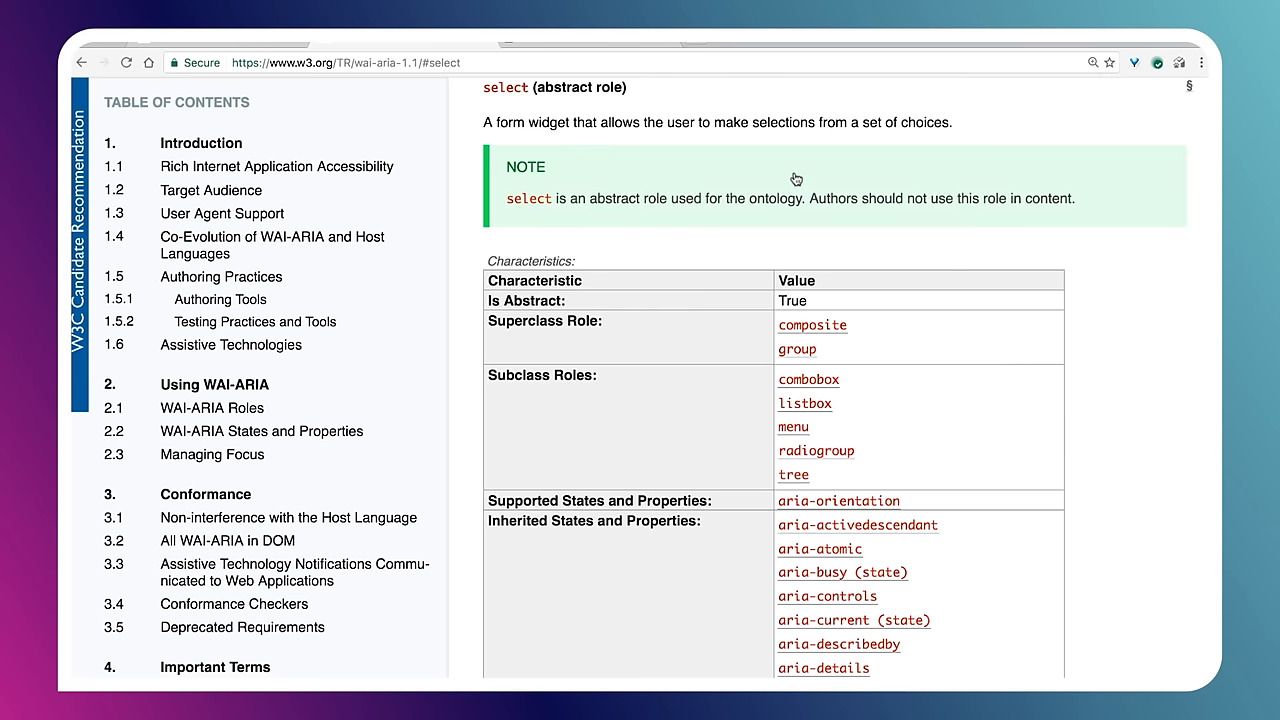
mouse_move(795, 178)
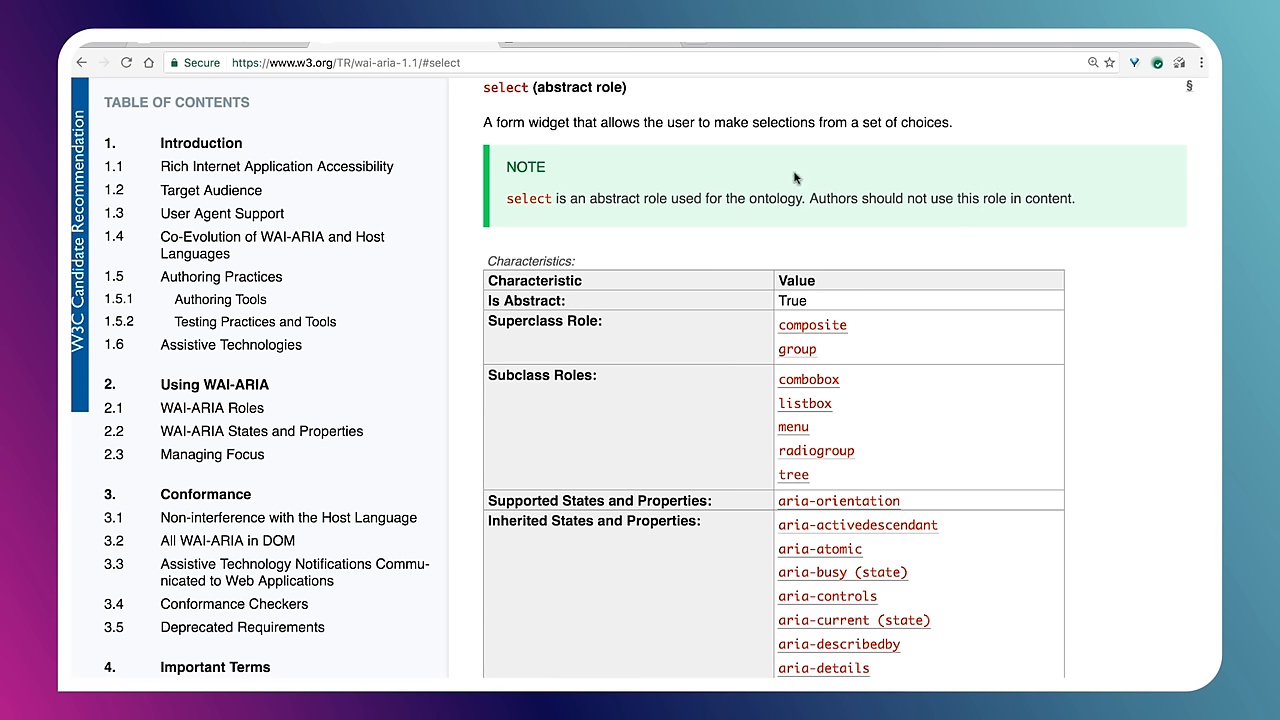
mouse_move(893, 187)
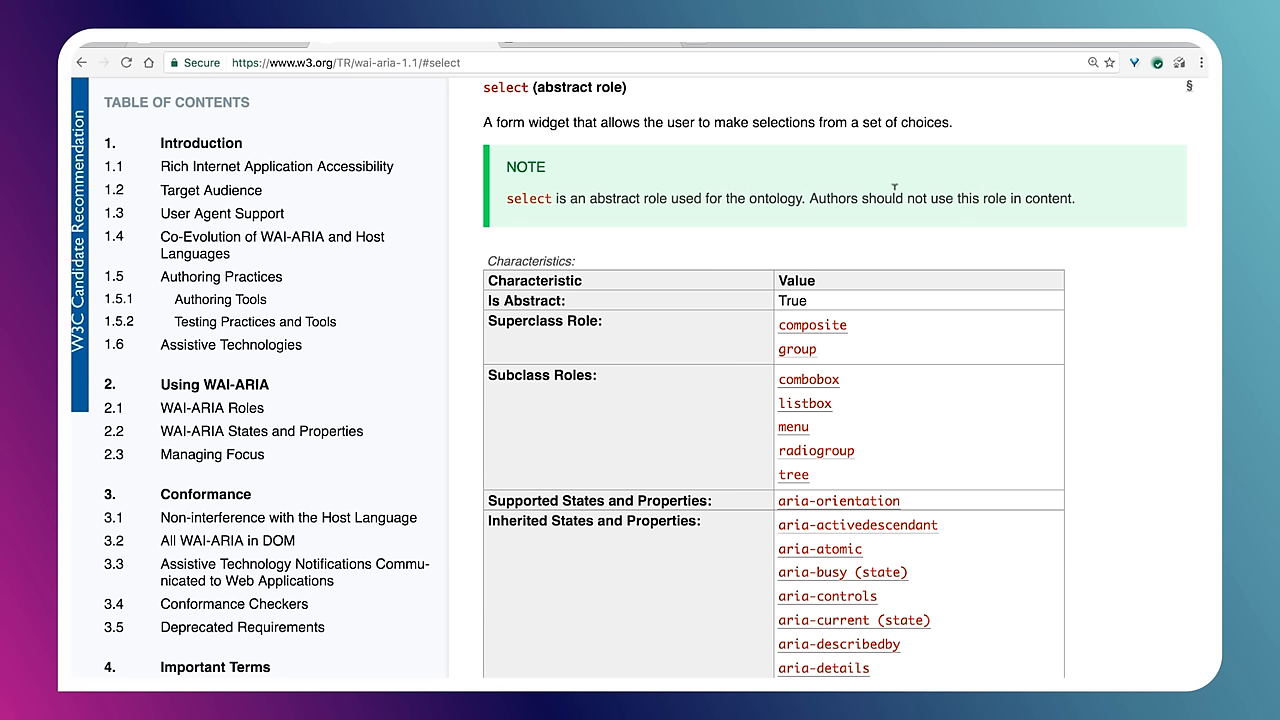
mouse_move(895, 221)
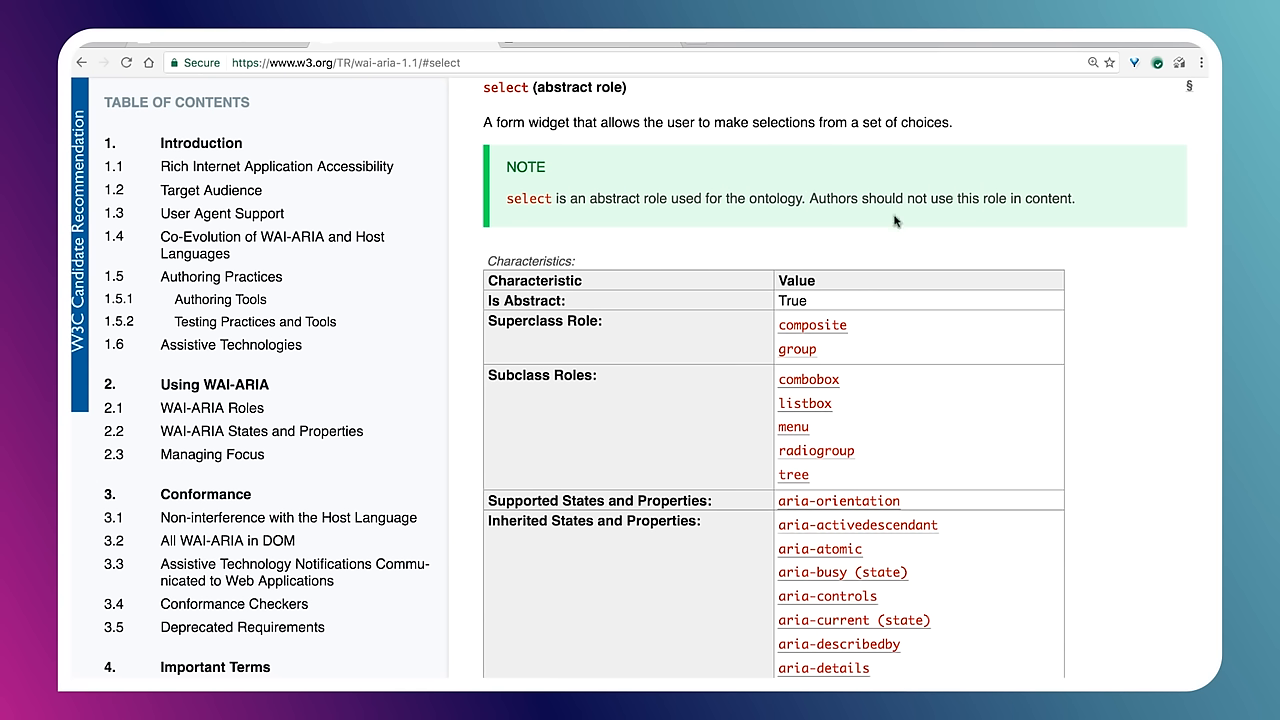
left_click(796, 349)
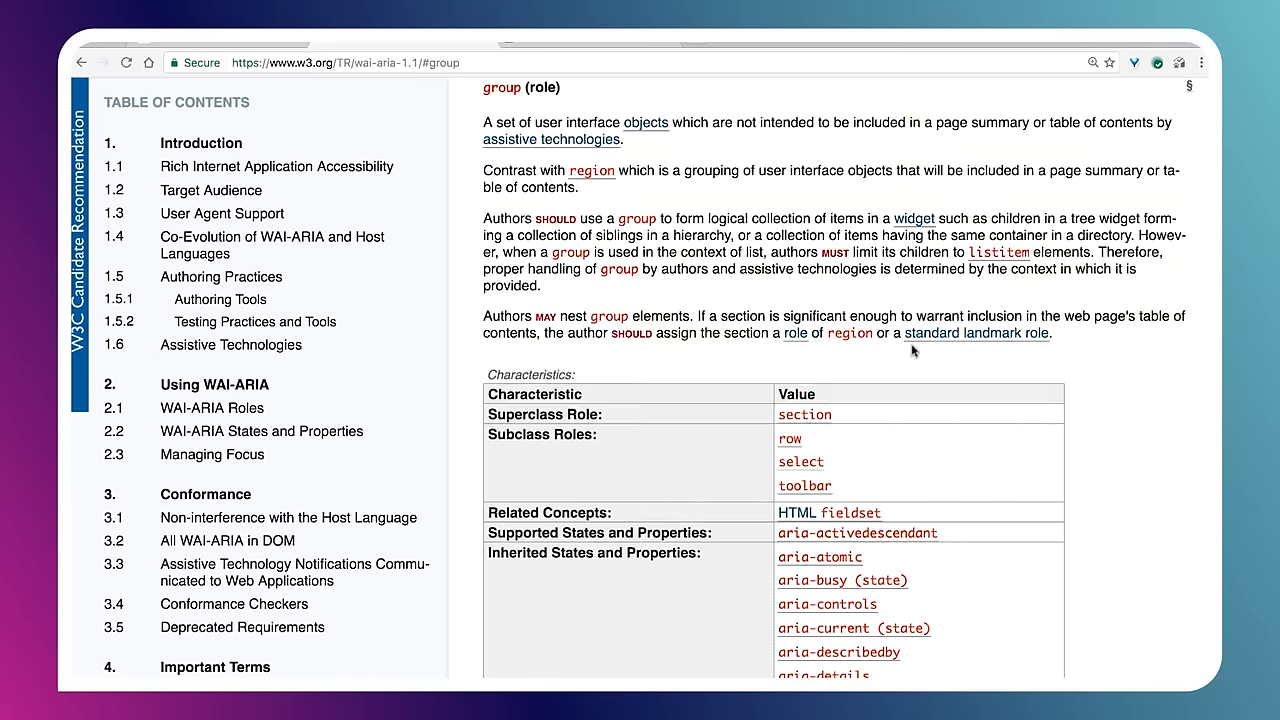
scroll("down", 3)
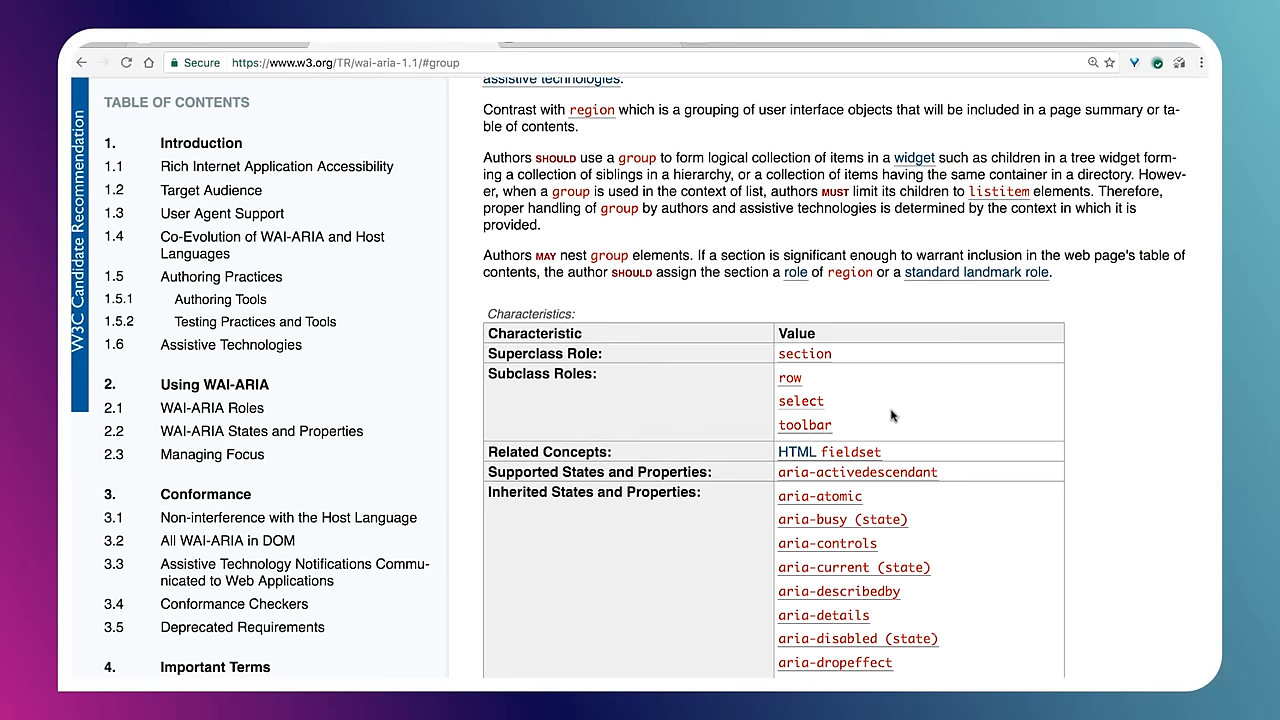
left_click(804, 353)
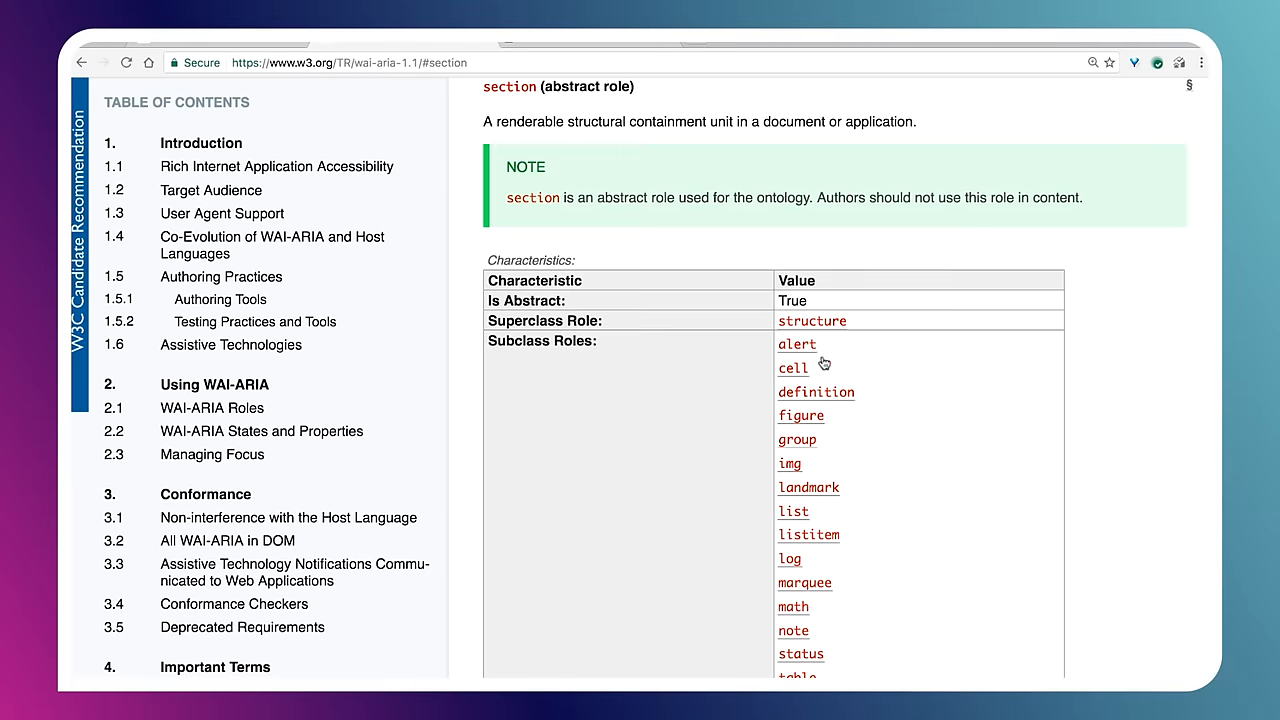
mouse_move(862, 361)
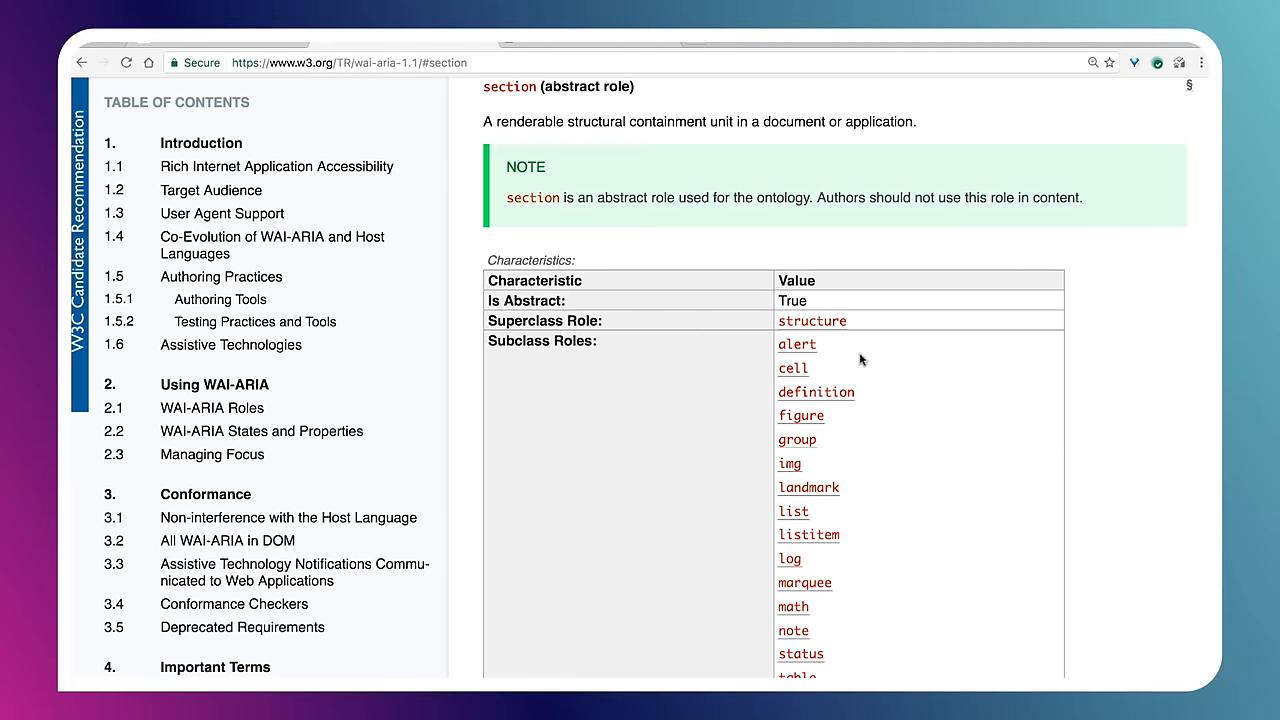
mouse_move(963, 390)
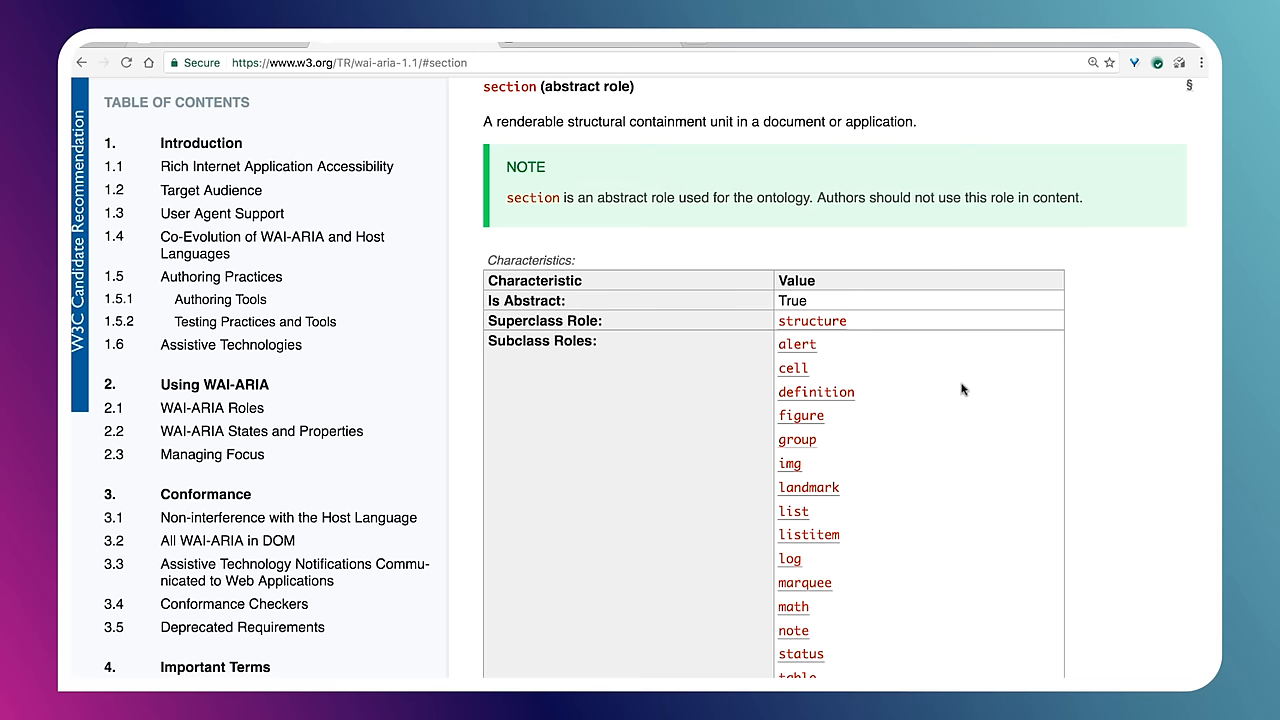
left_click(797, 439)
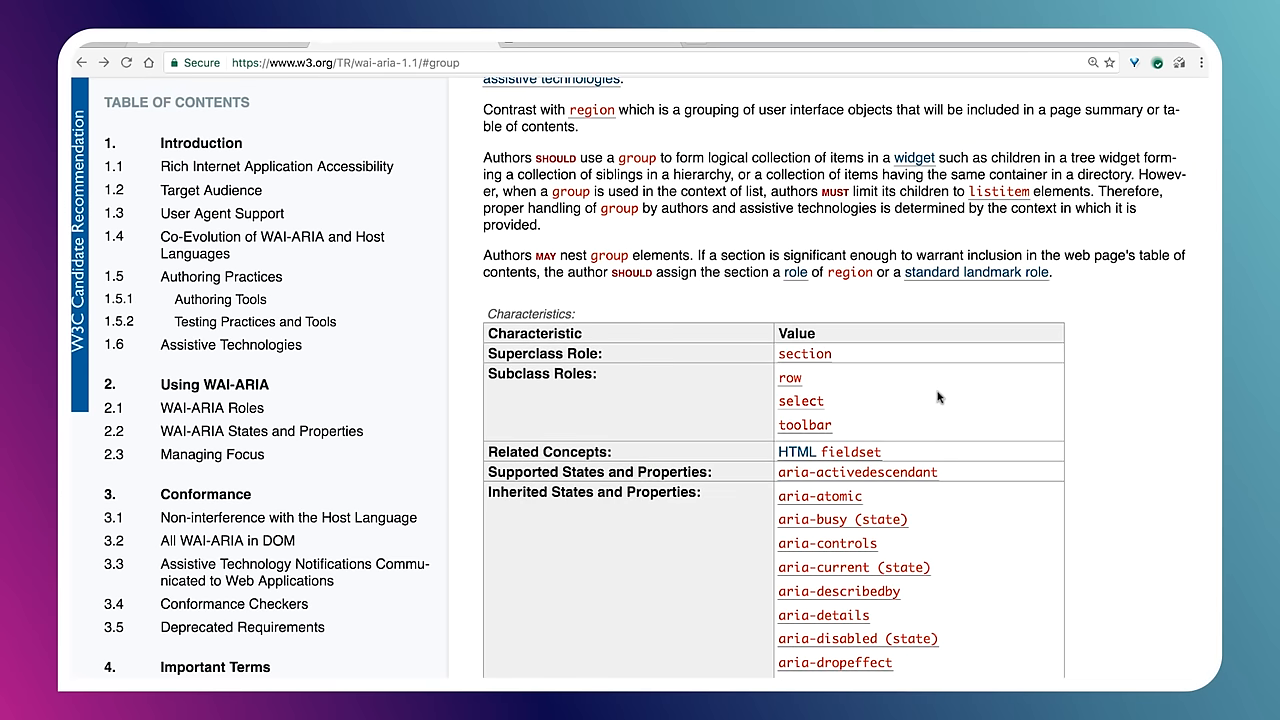
left_click(800, 400)
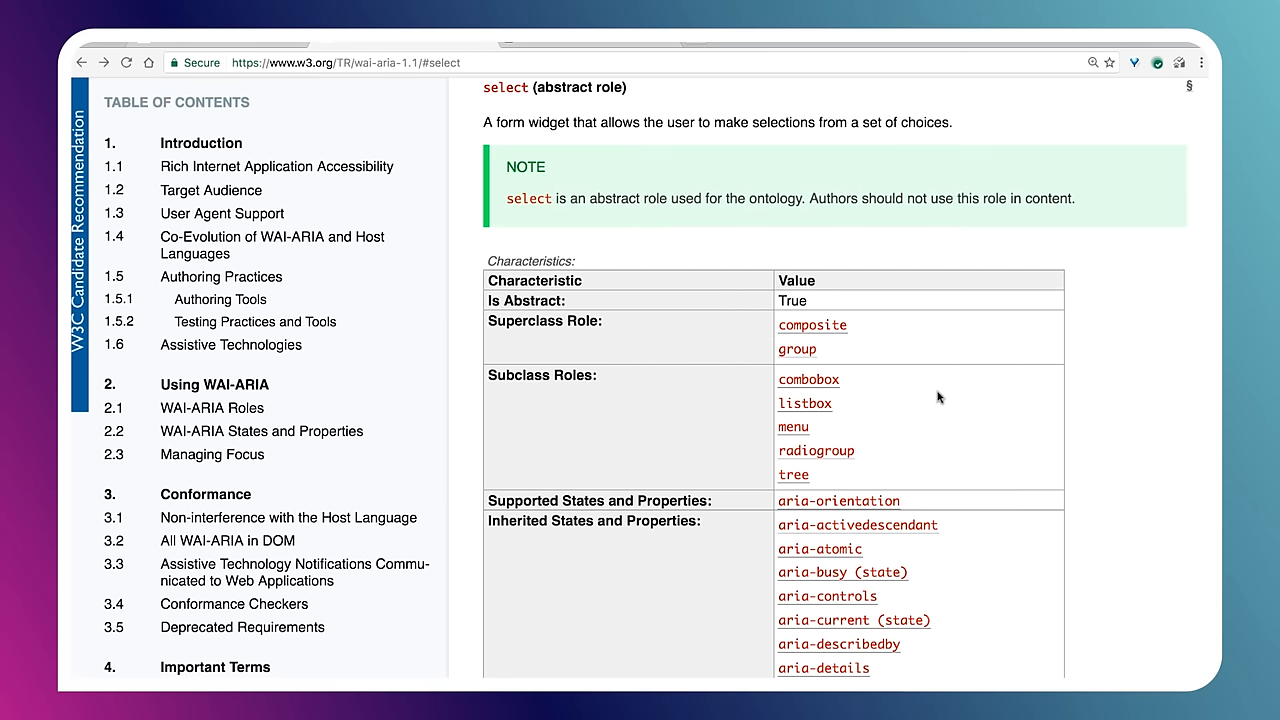
left_click(815, 450)
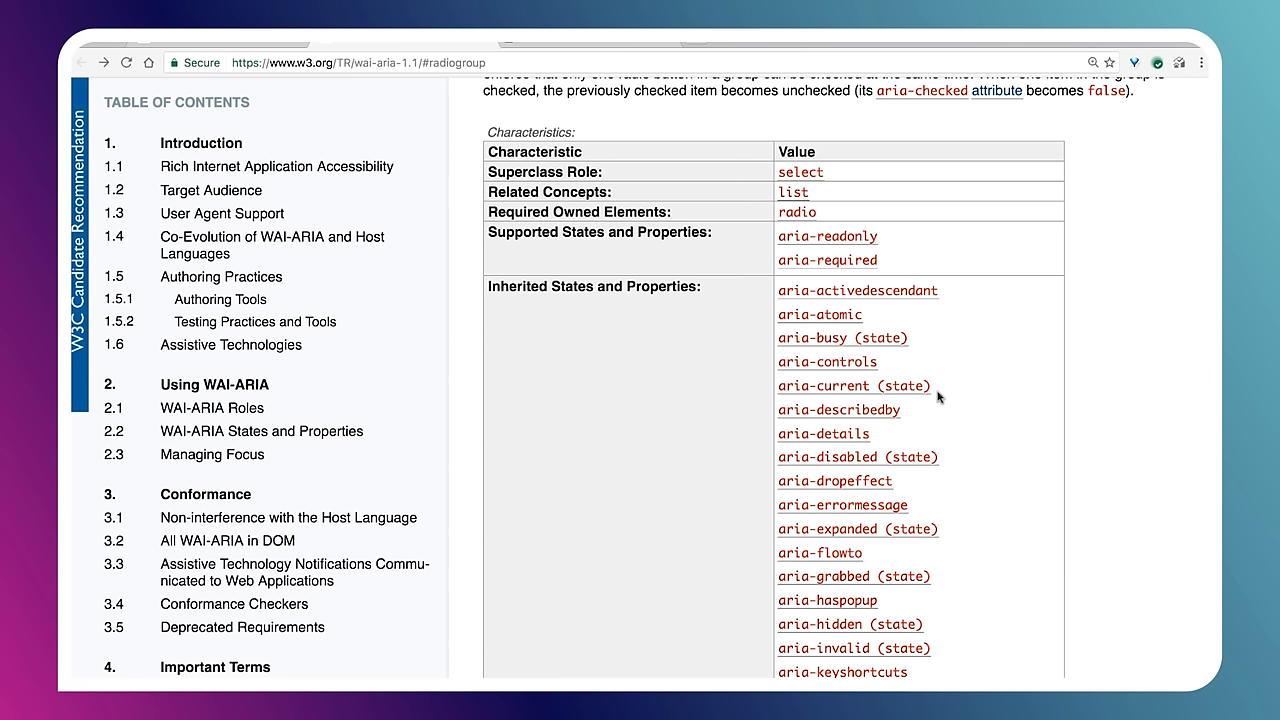
mouse_move(682, 211)
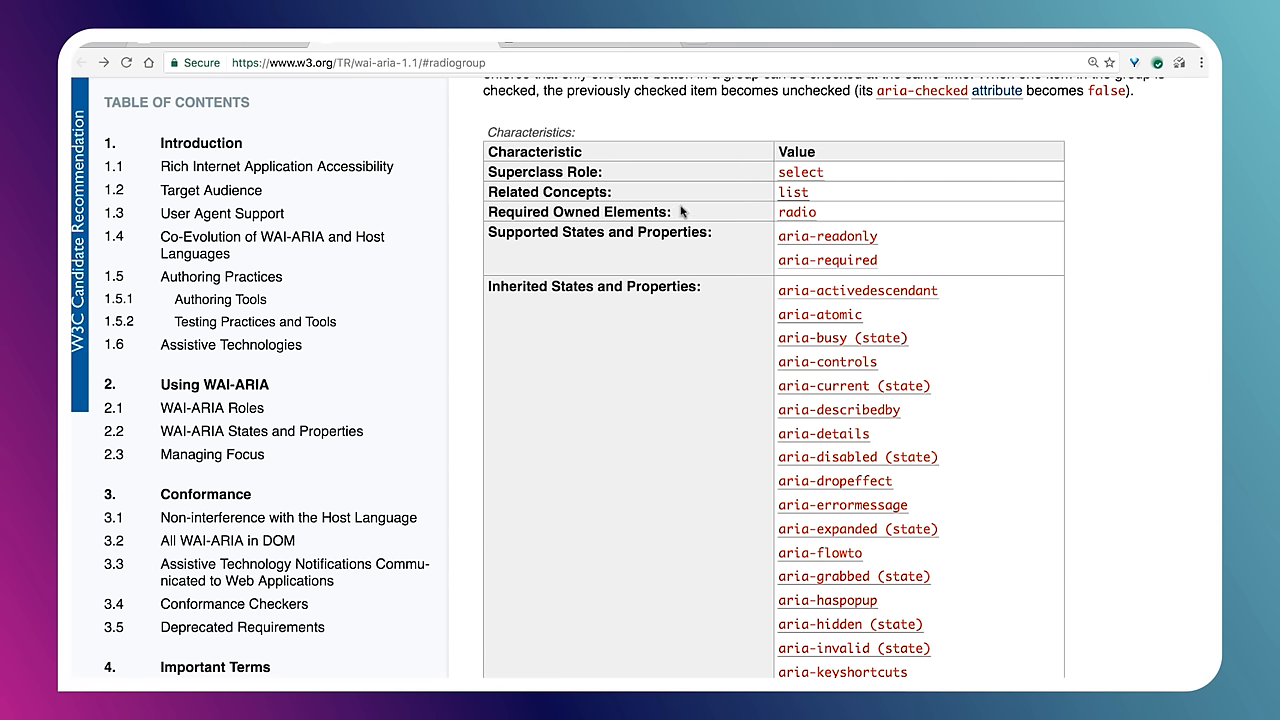
mouse_move(752, 189)
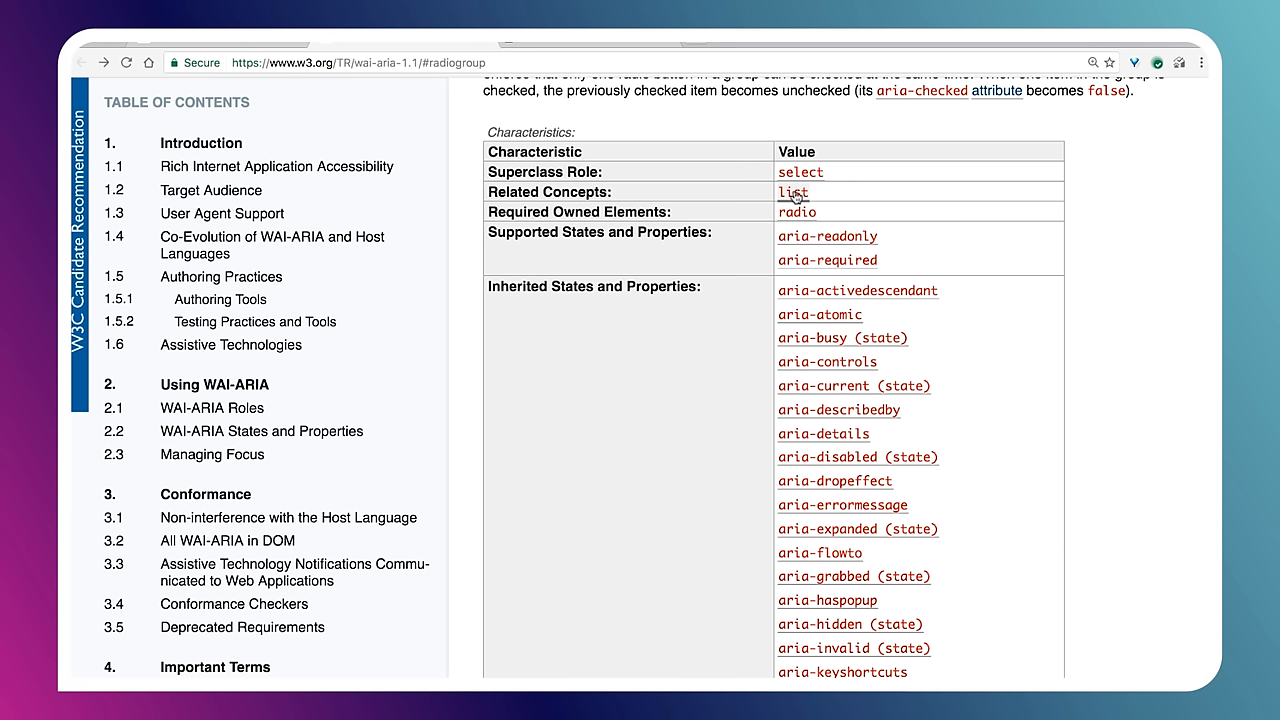
mouse_move(703, 219)
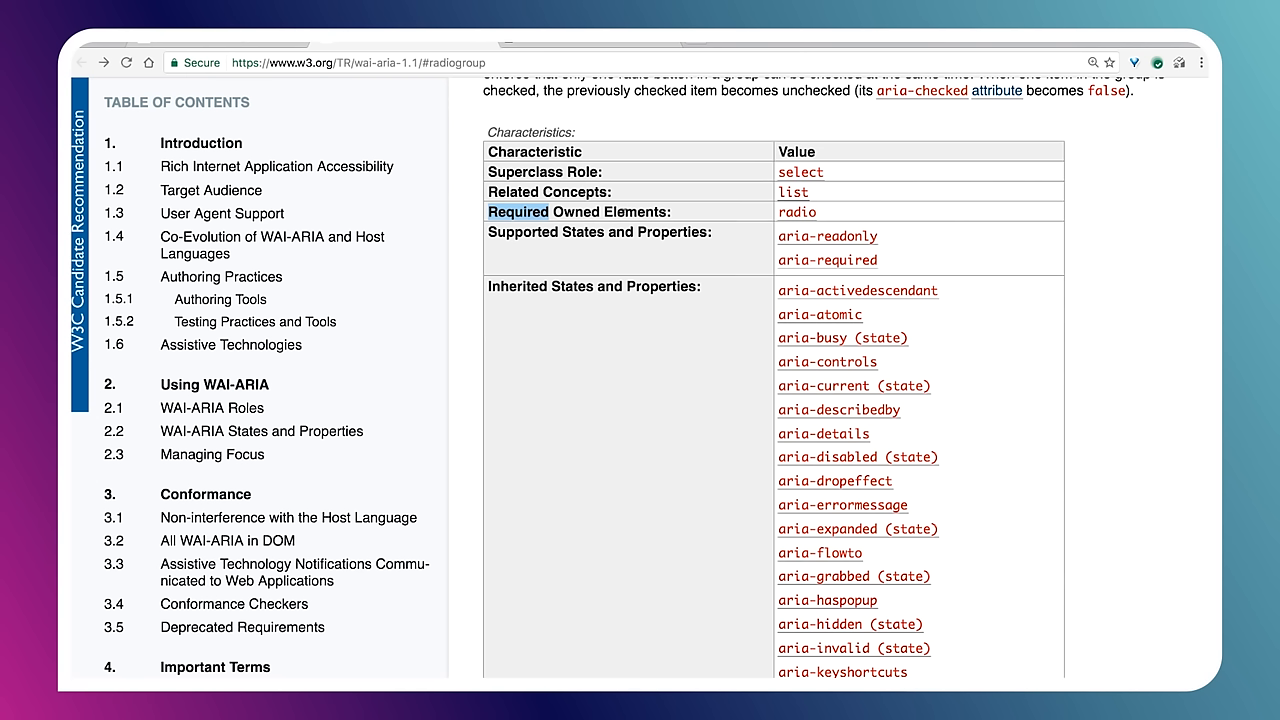
mouse_move(740, 222)
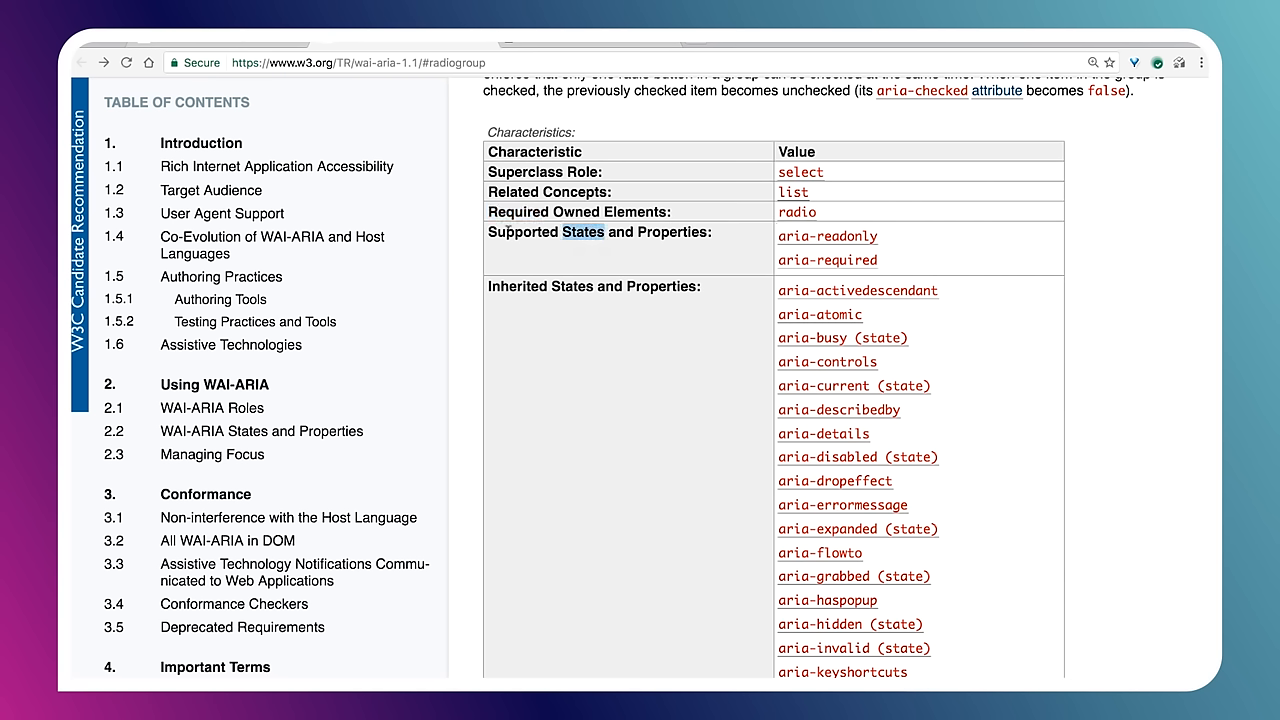
mouse_move(712, 239)
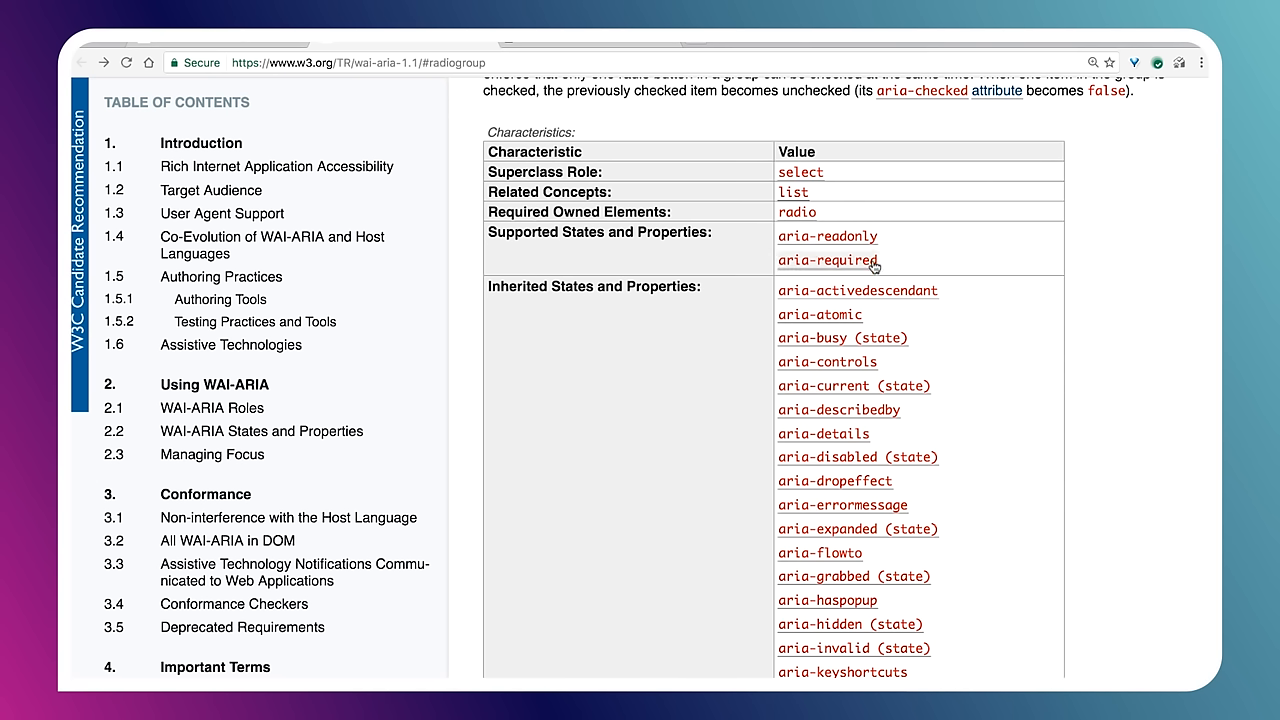
mouse_move(698, 249)
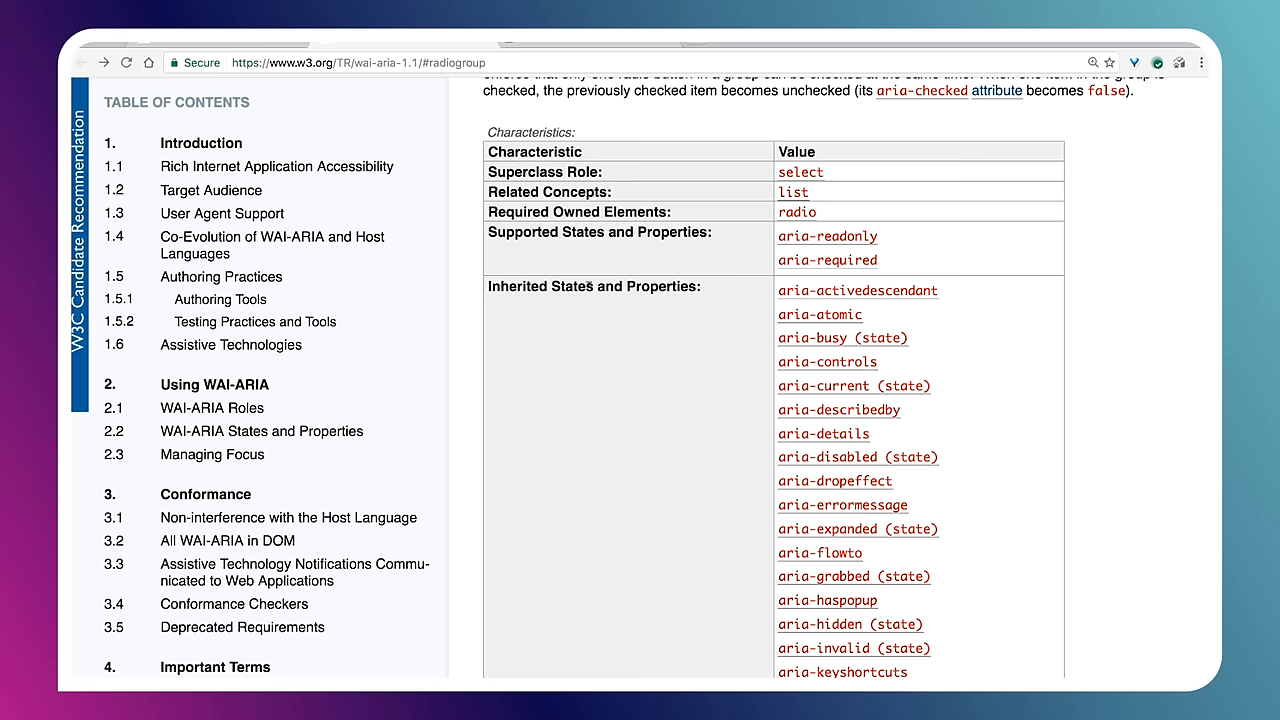
mouse_move(702, 305)
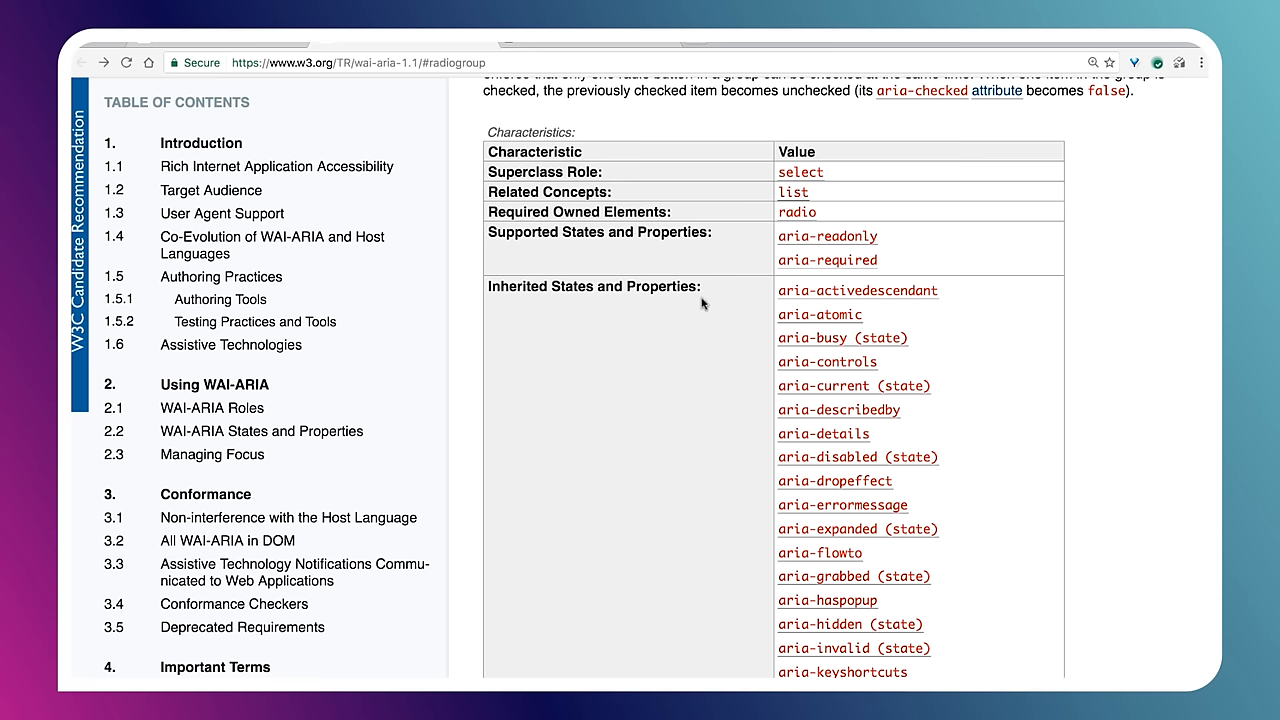
Step: Scroll down and back up through radiogroup's supported states (aria-readonly, aria-required) and inherited properties
scroll("down", 3)
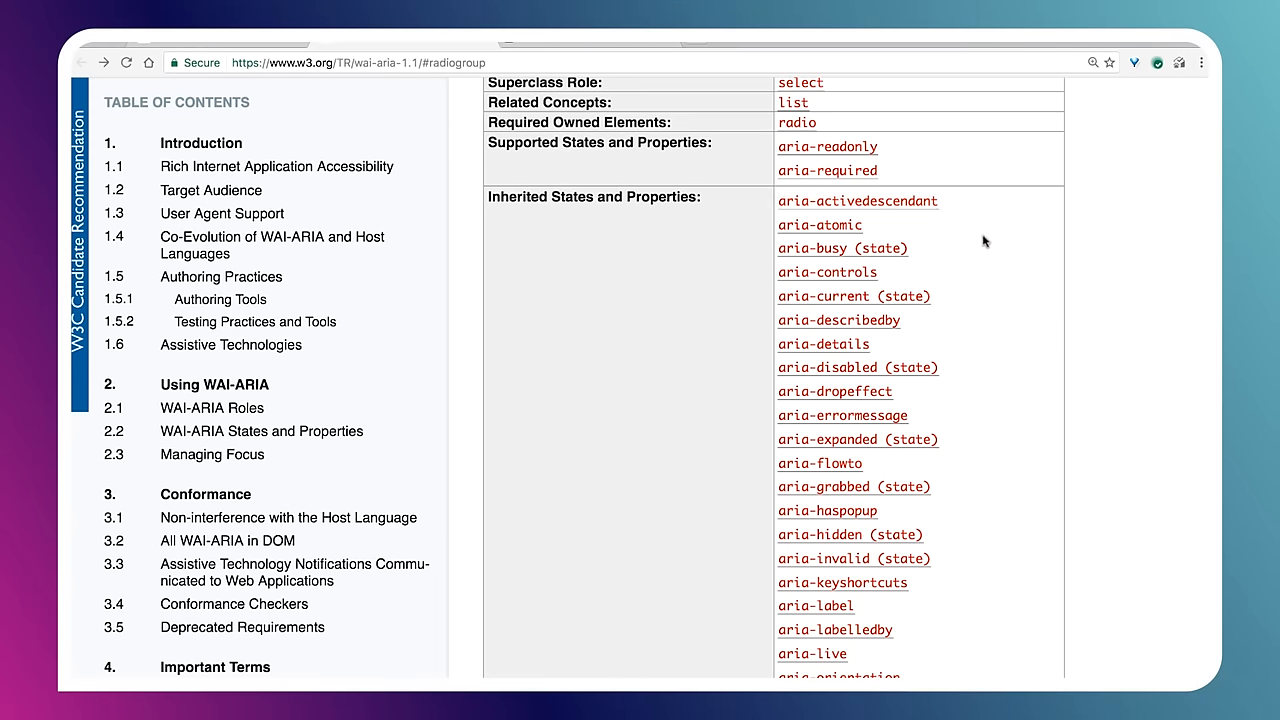
mouse_move(905, 273)
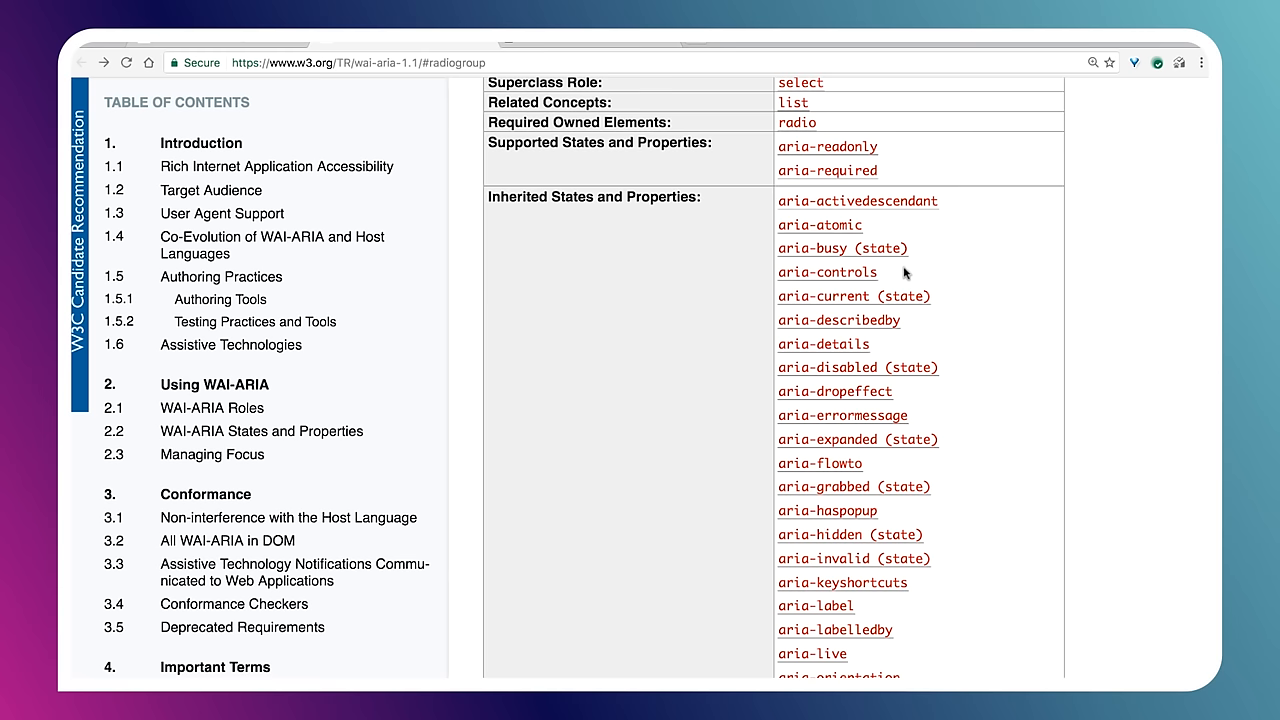
scroll("up", 3)
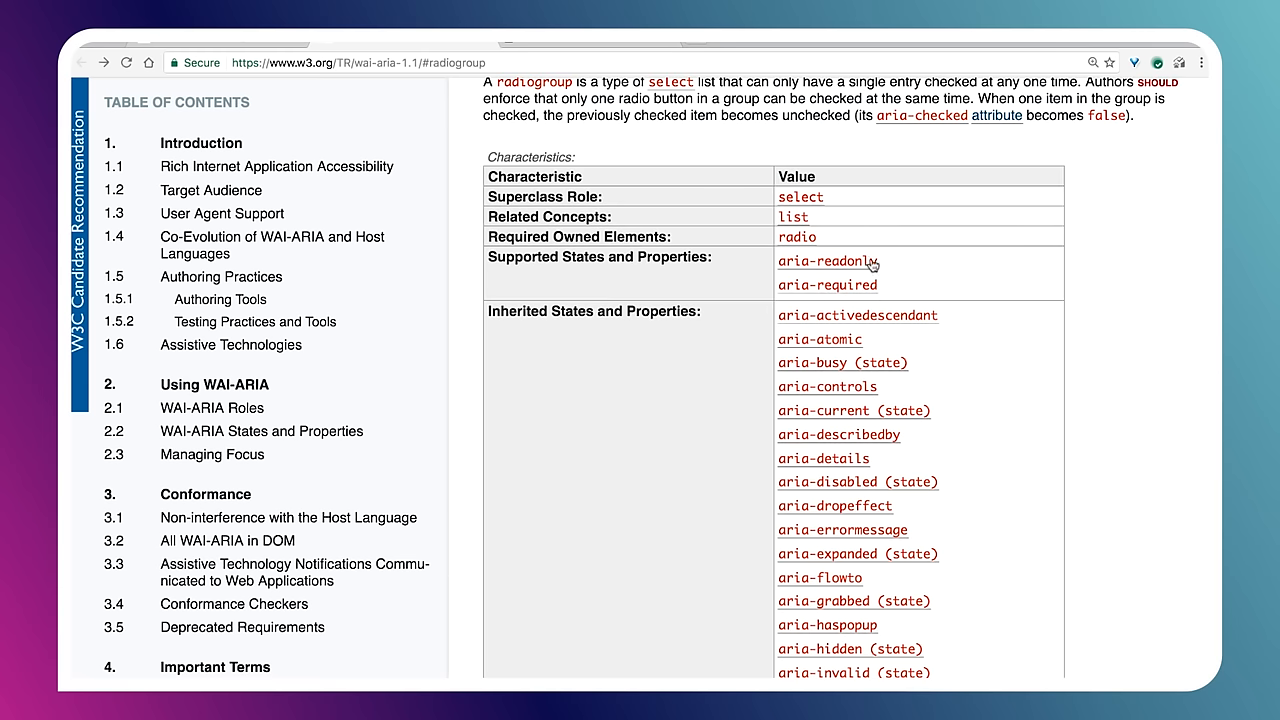
mouse_move(714, 373)
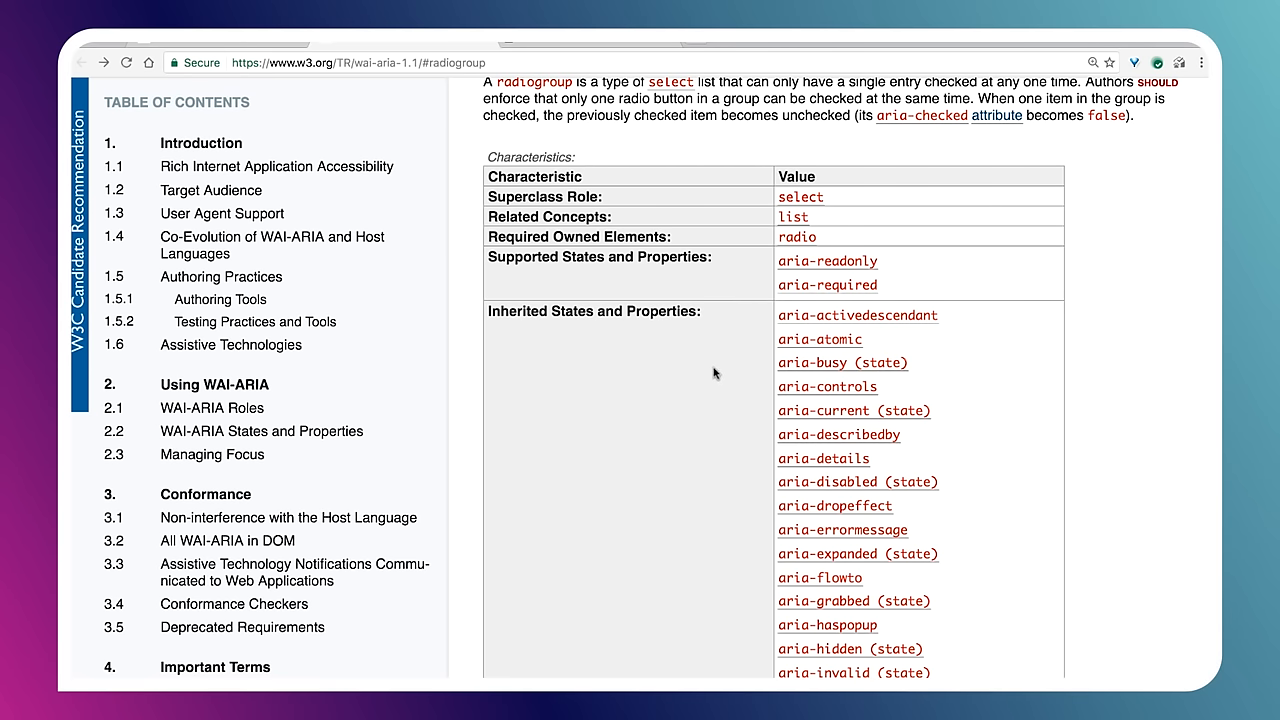
left_click(797, 237)
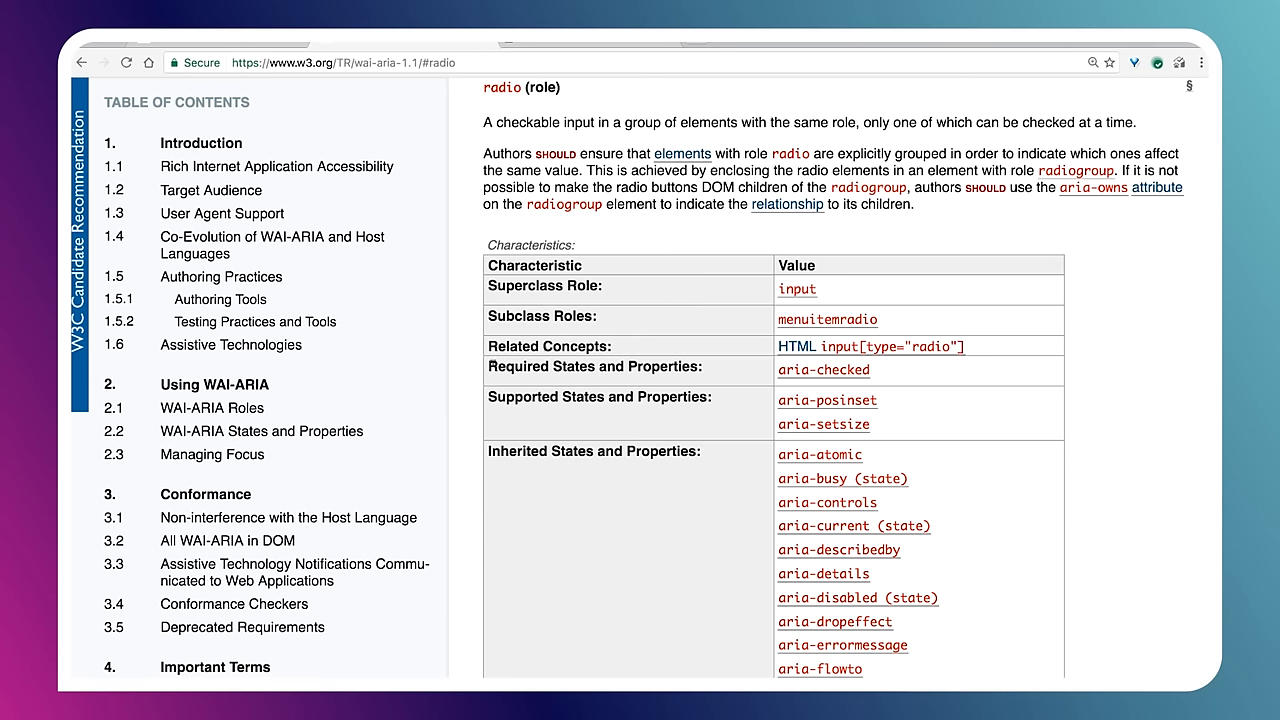
double_click(595, 366)
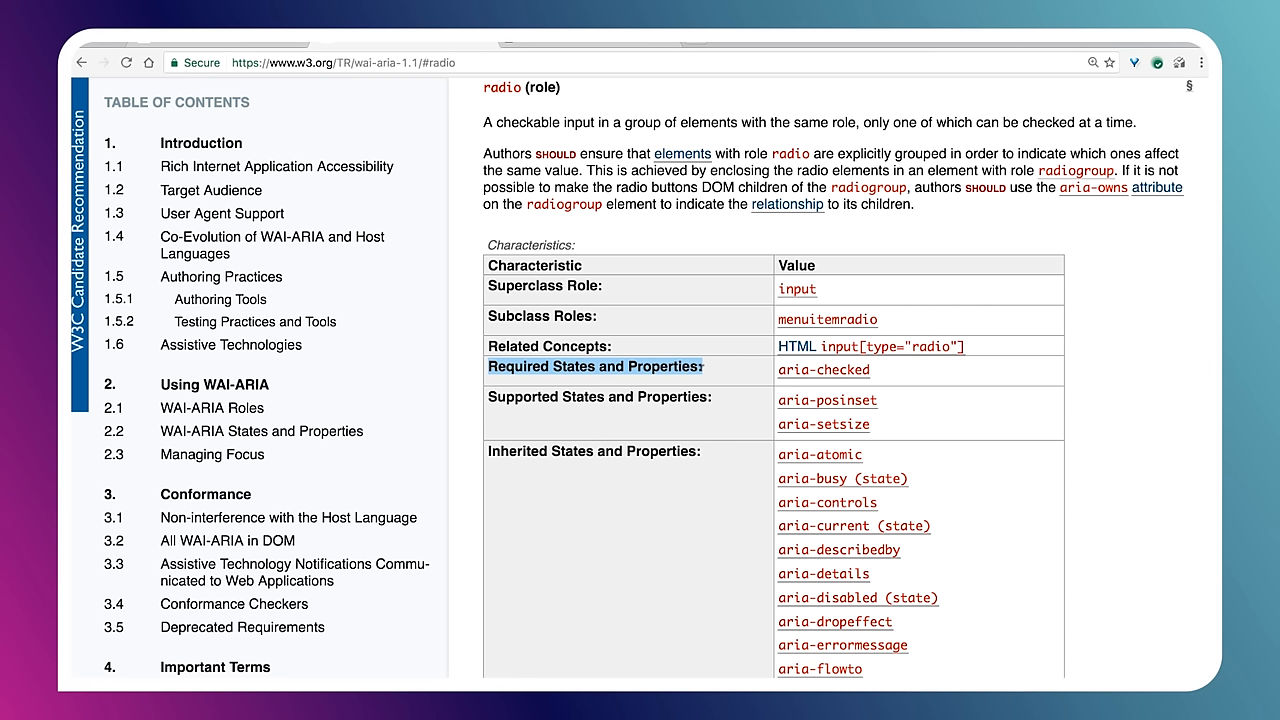
mouse_move(958, 381)
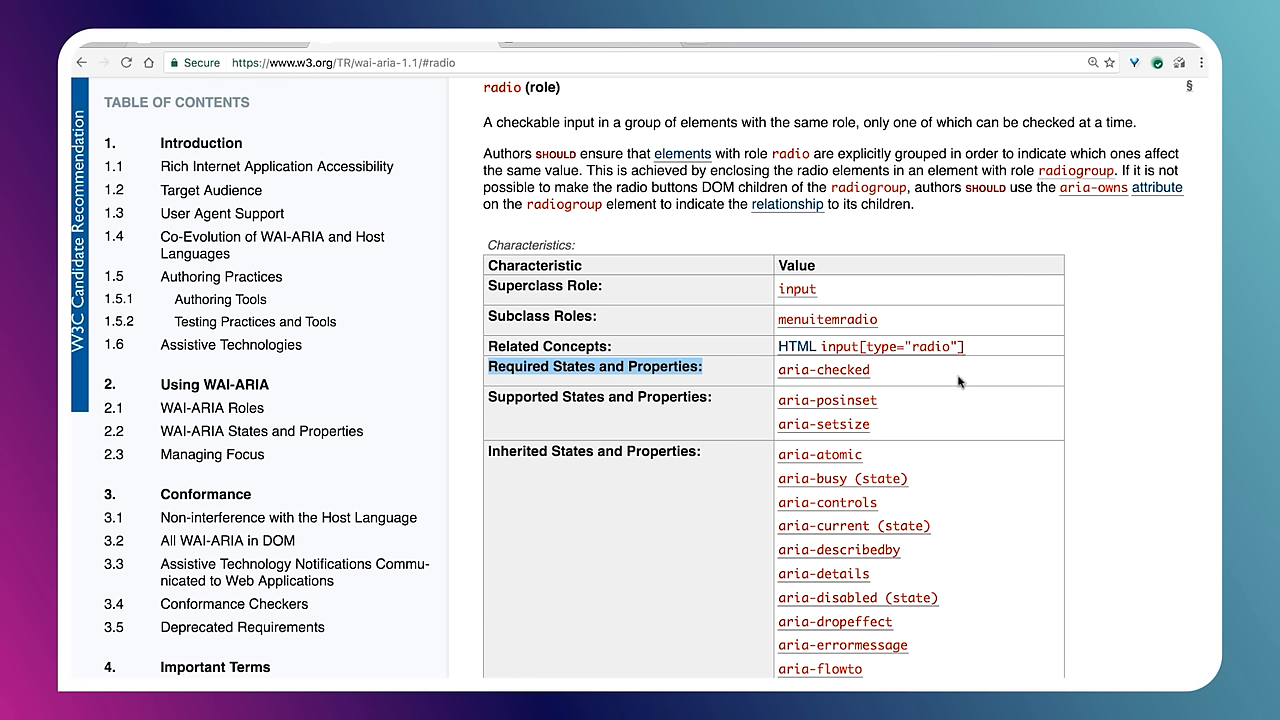
mouse_move(927, 385)
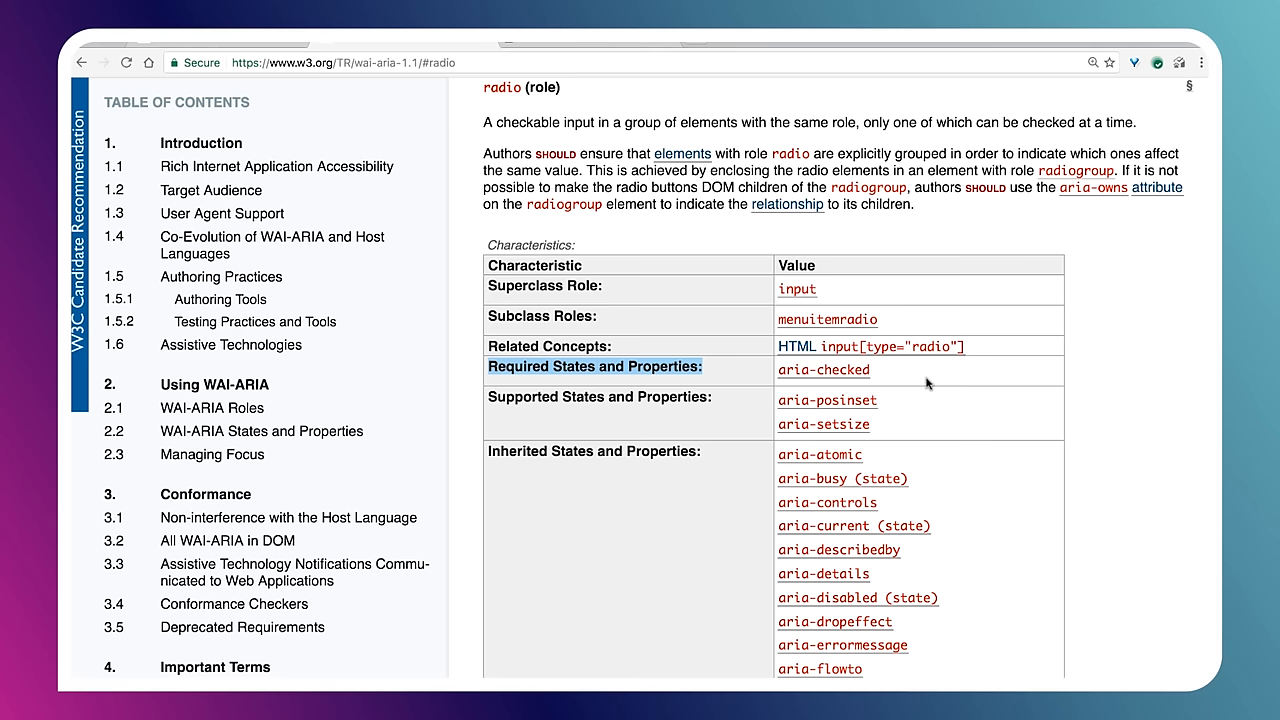
mouse_move(82, 62)
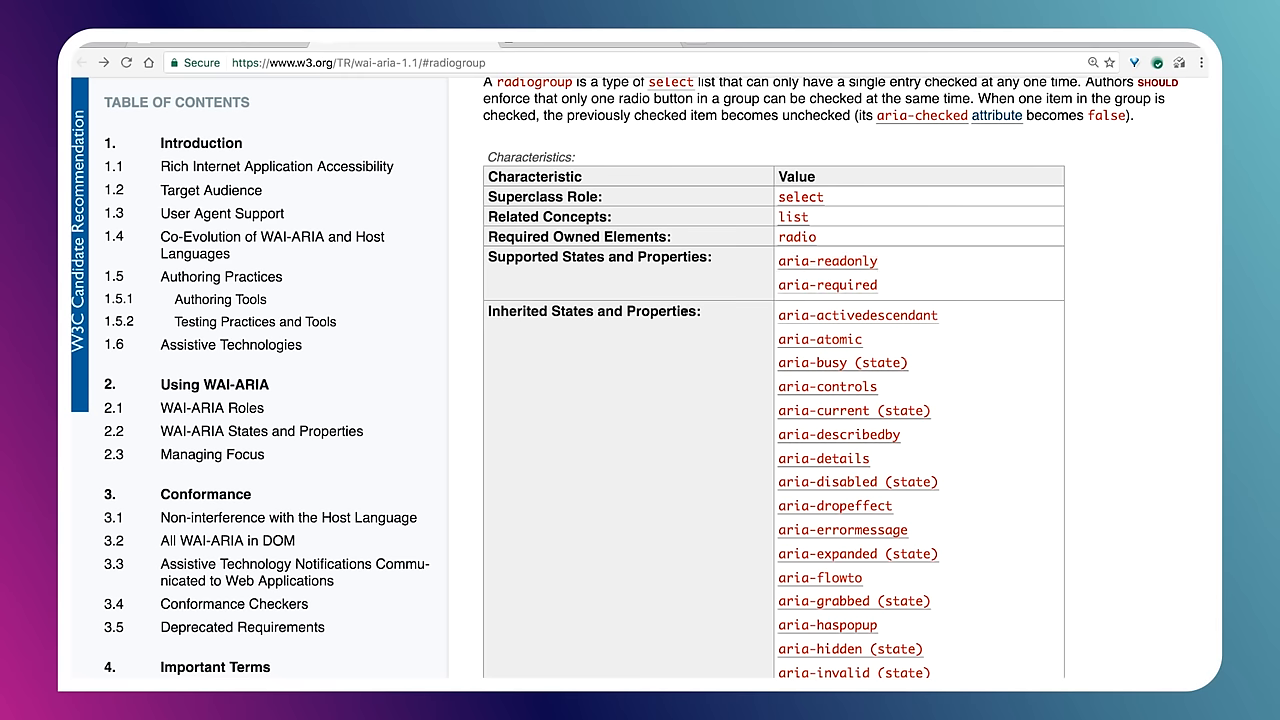
Step: Scroll the radiogroup role's characteristics table and inherited properties into view
scroll("down", 3)
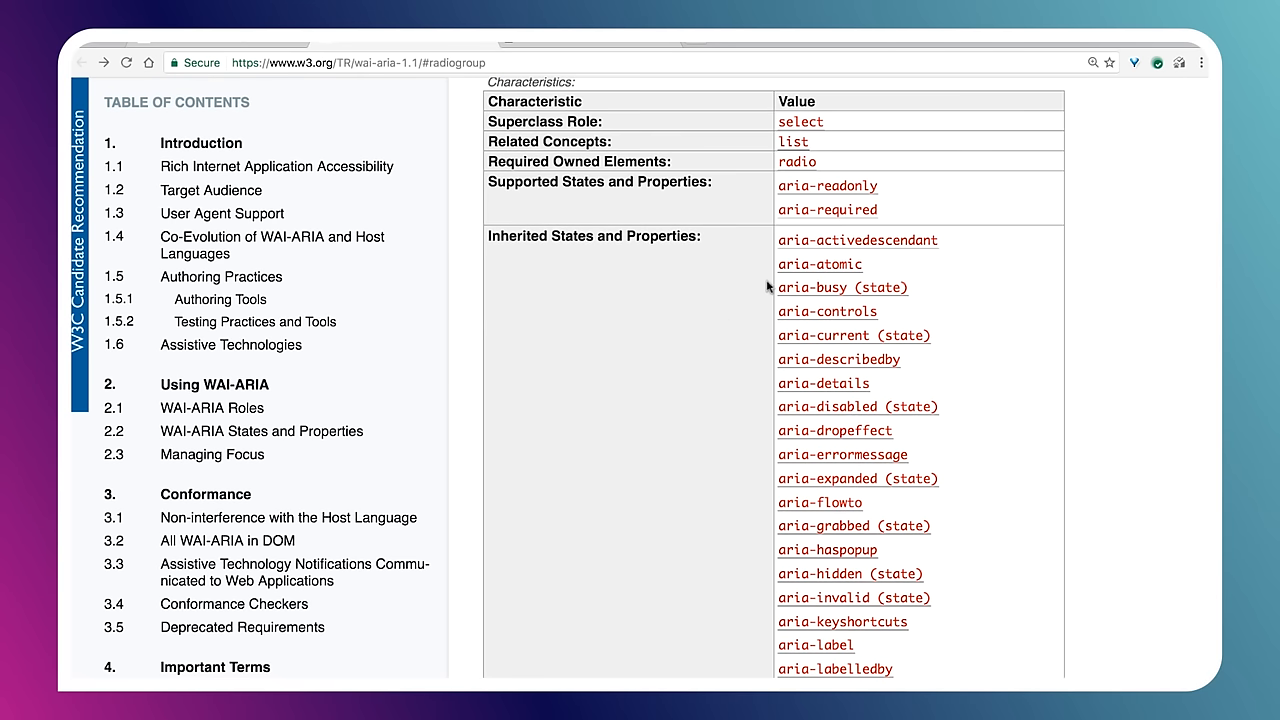
mouse_move(933, 243)
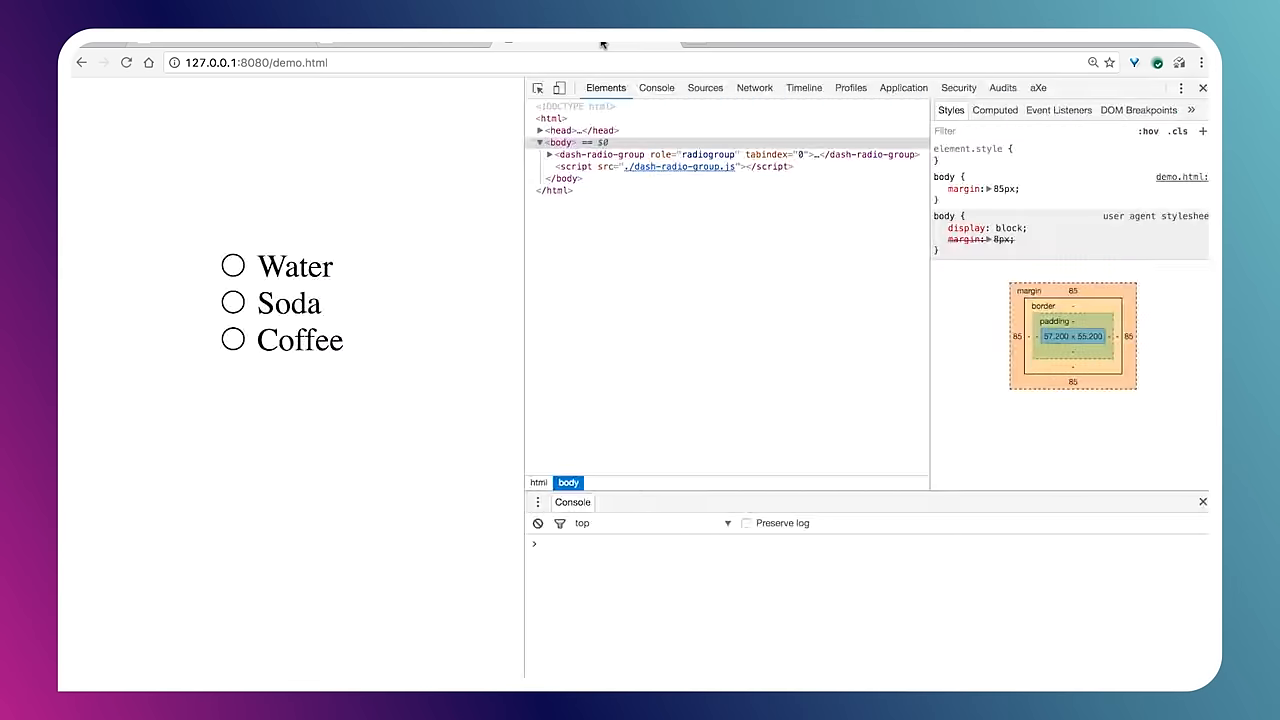
Step: Expand <dash-radio-group> in Elements to show its three radios with aria-checked false
left_click(548, 154)
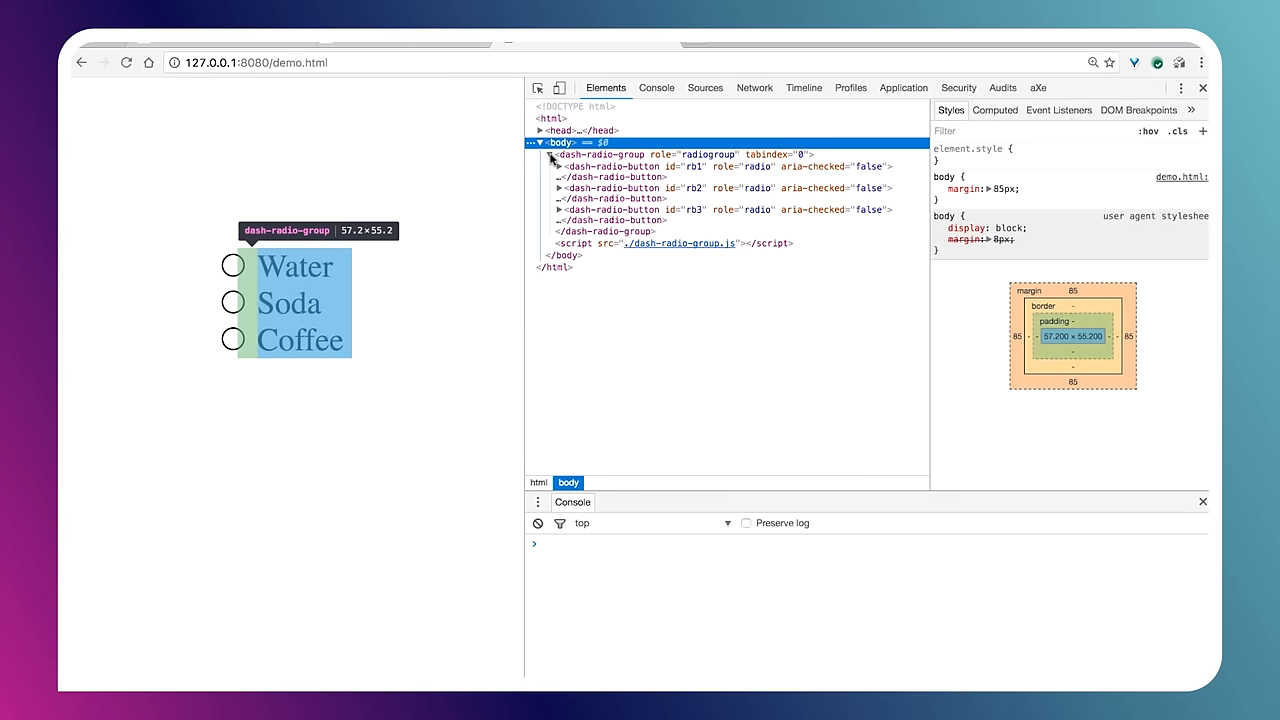
mouse_move(522, 193)
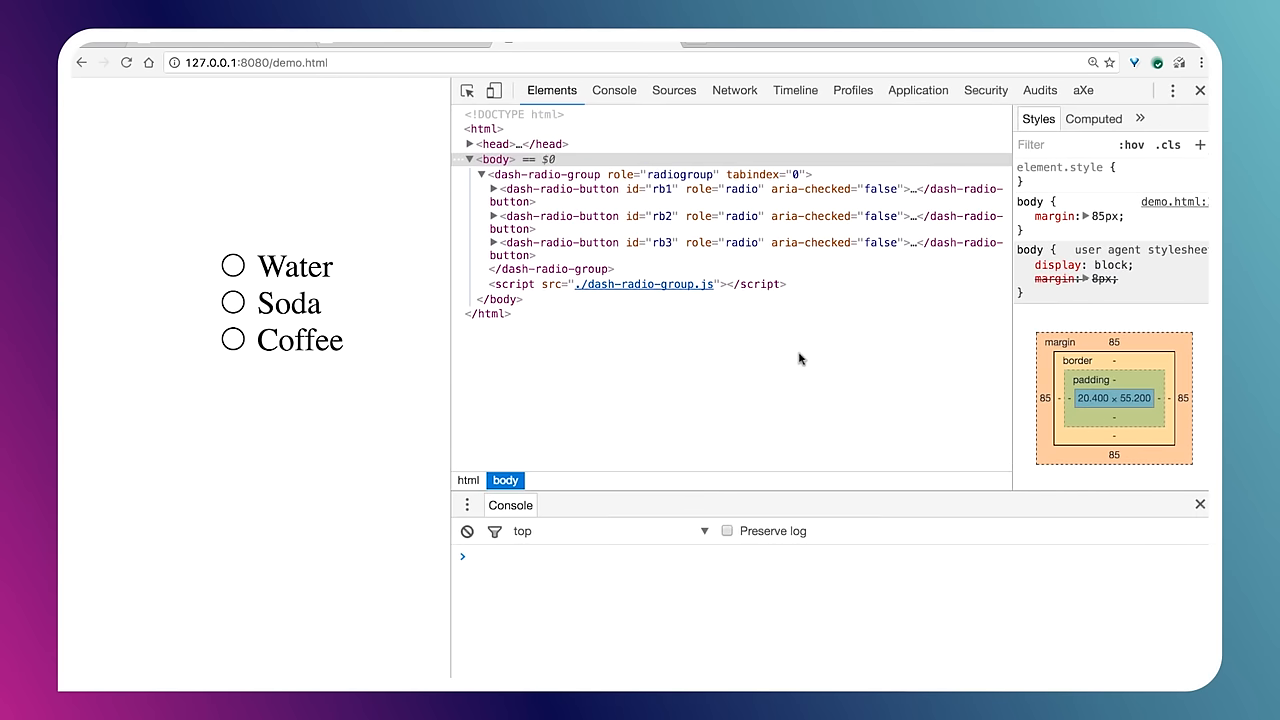
mouse_move(565, 174)
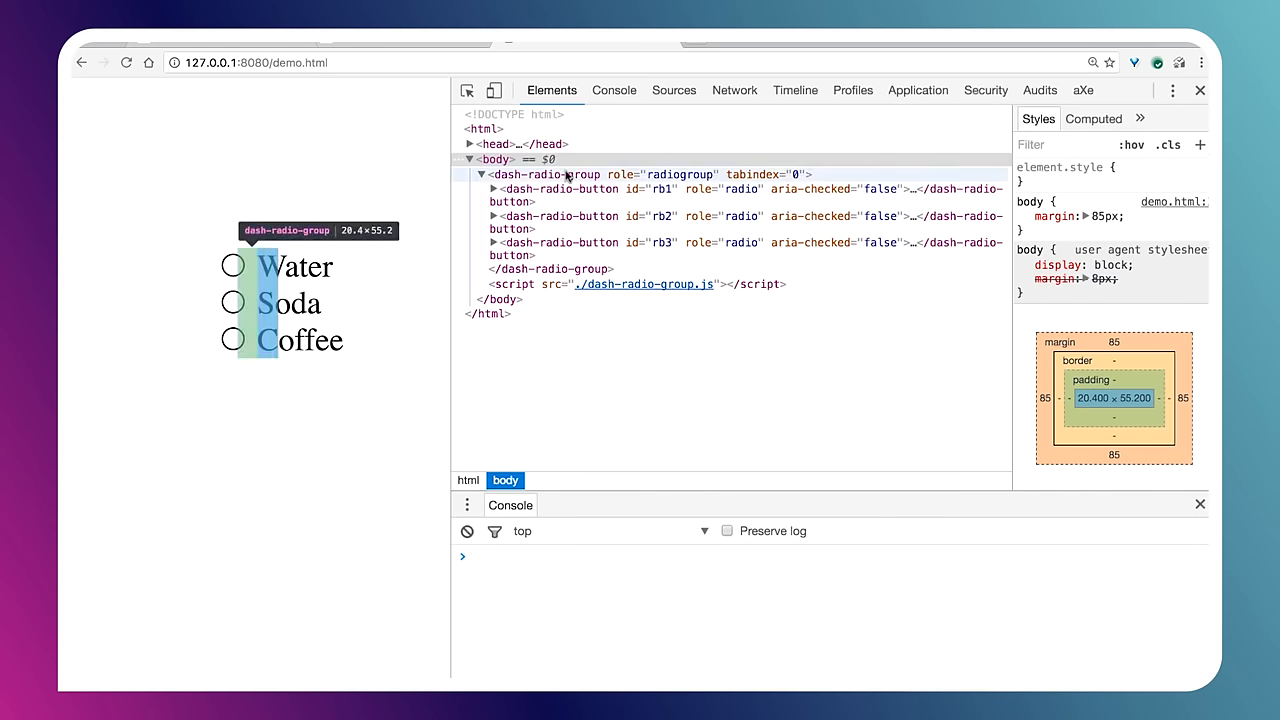
mouse_move(687, 178)
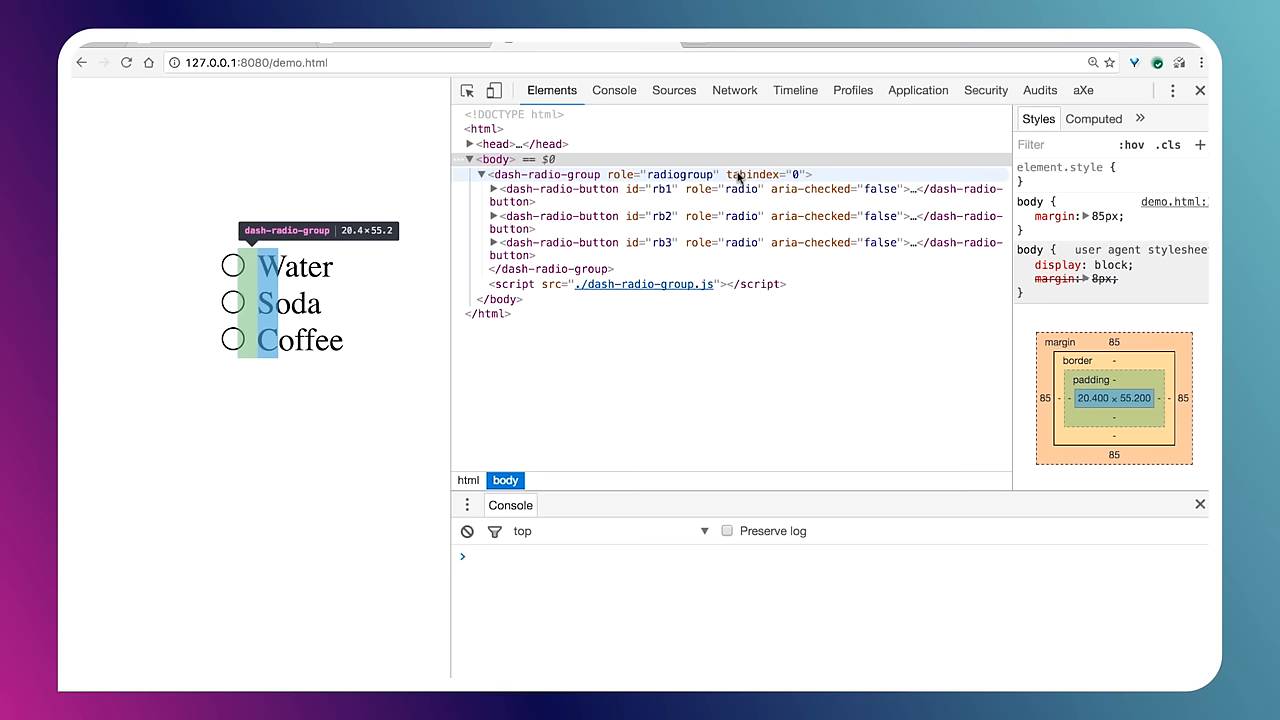
mouse_move(740, 216)
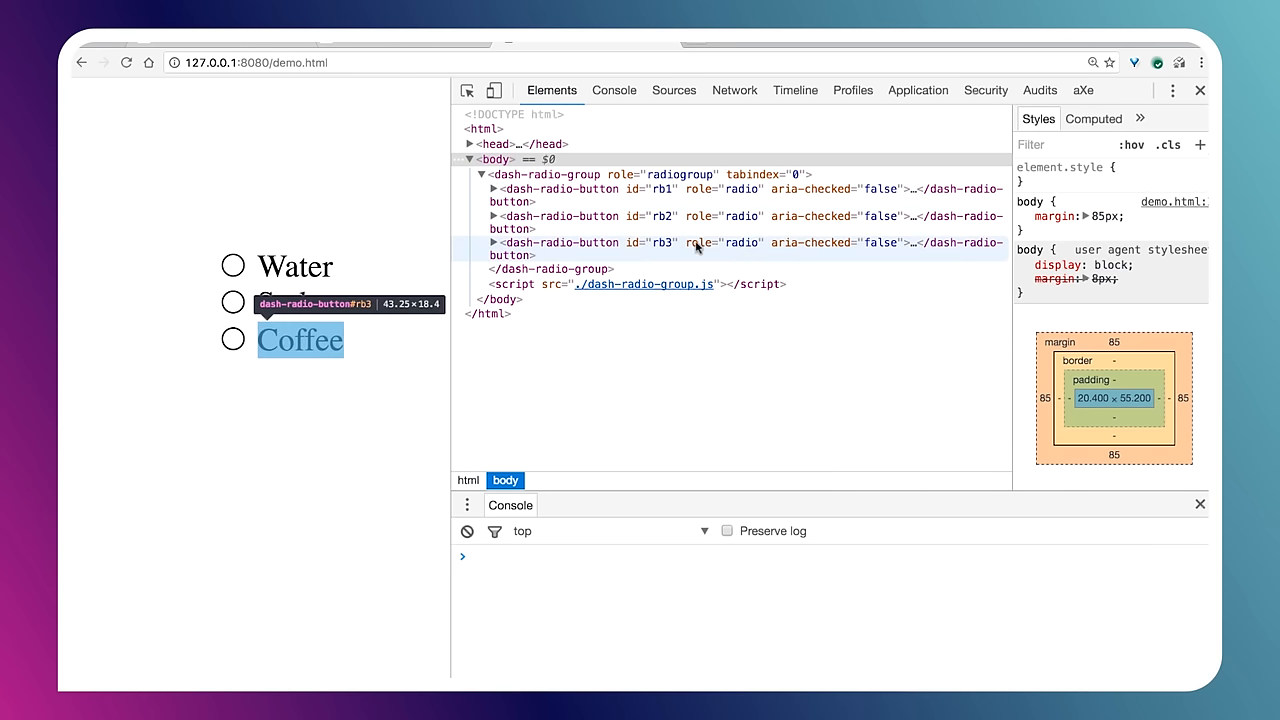
mouse_move(660, 189)
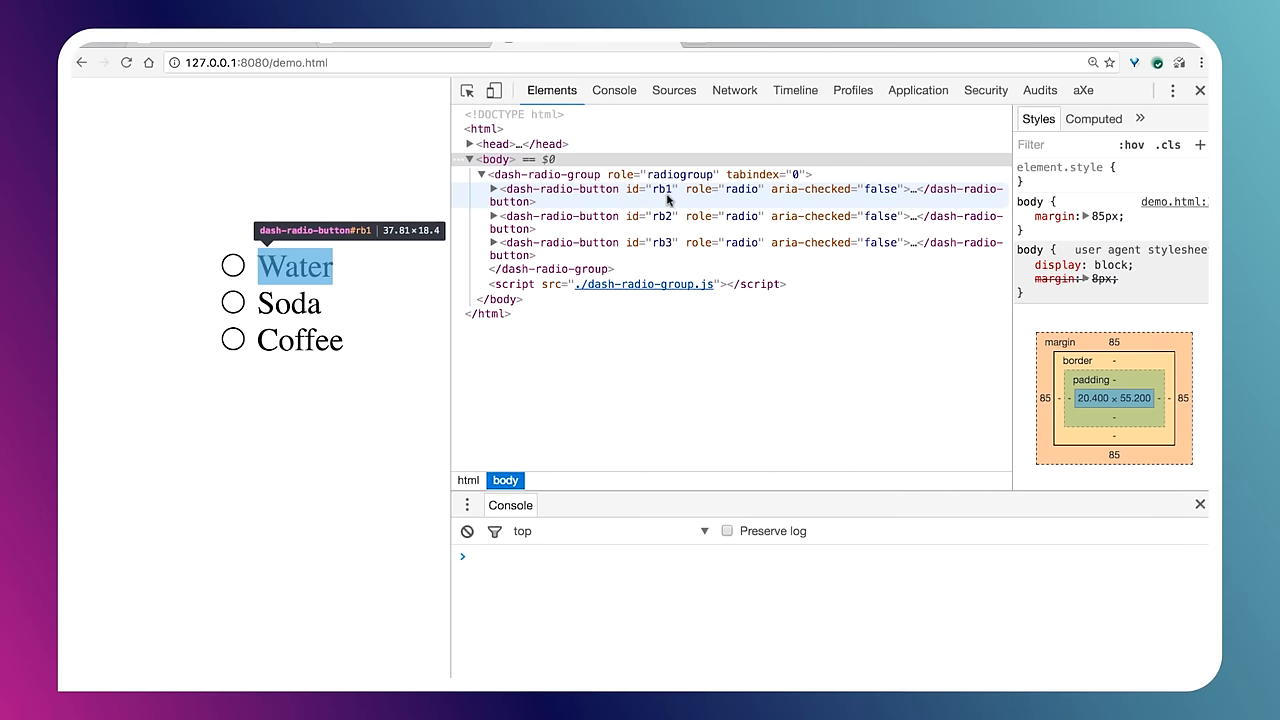
mouse_move(660, 242)
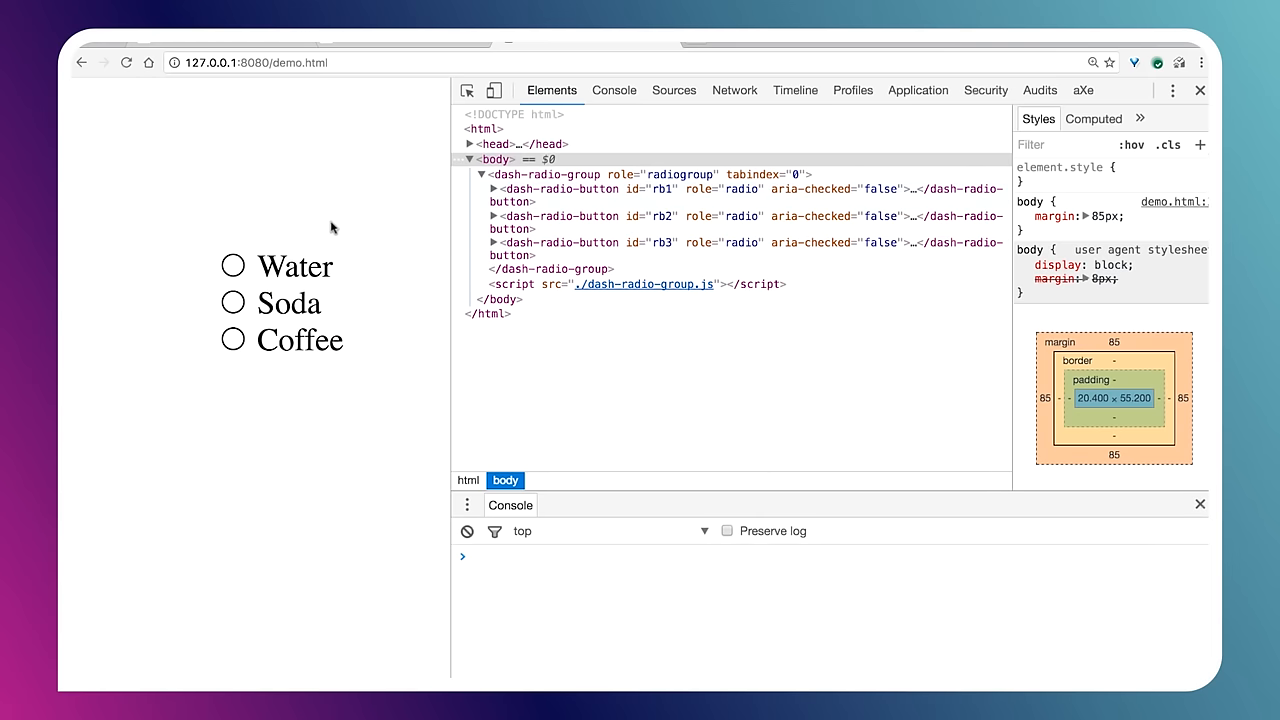
mouse_move(279, 283)
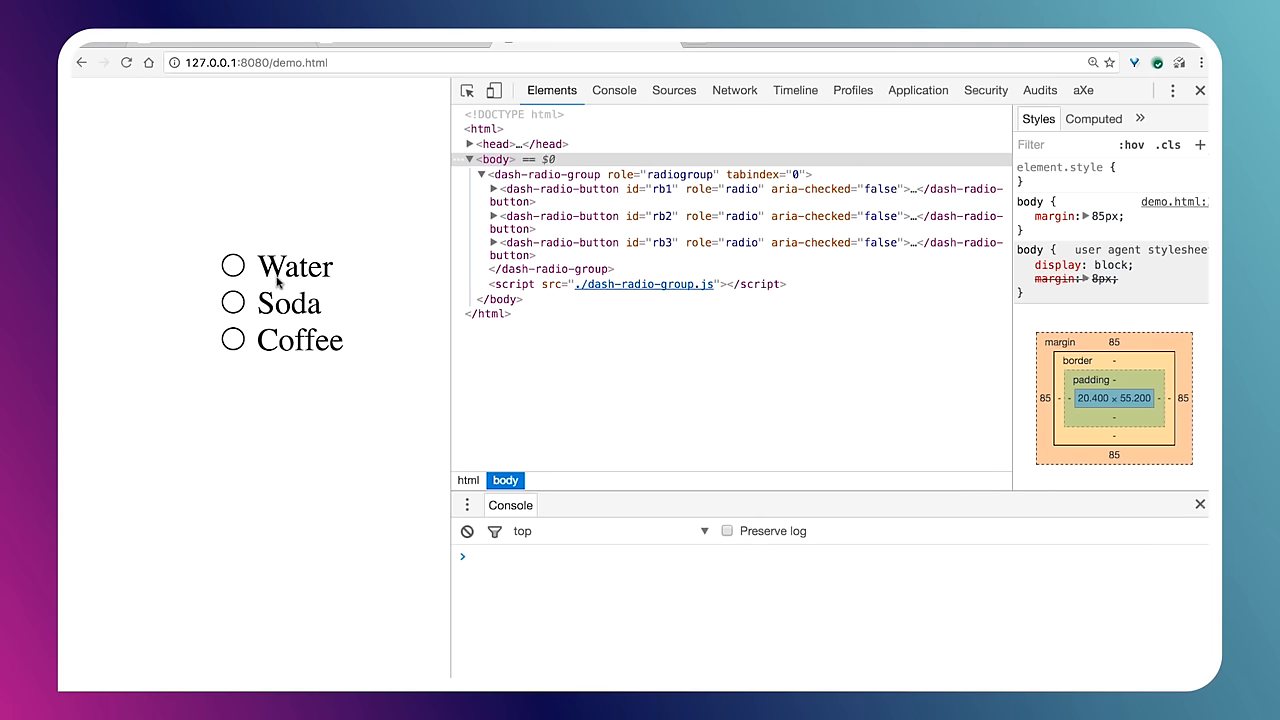
mouse_move(283, 343)
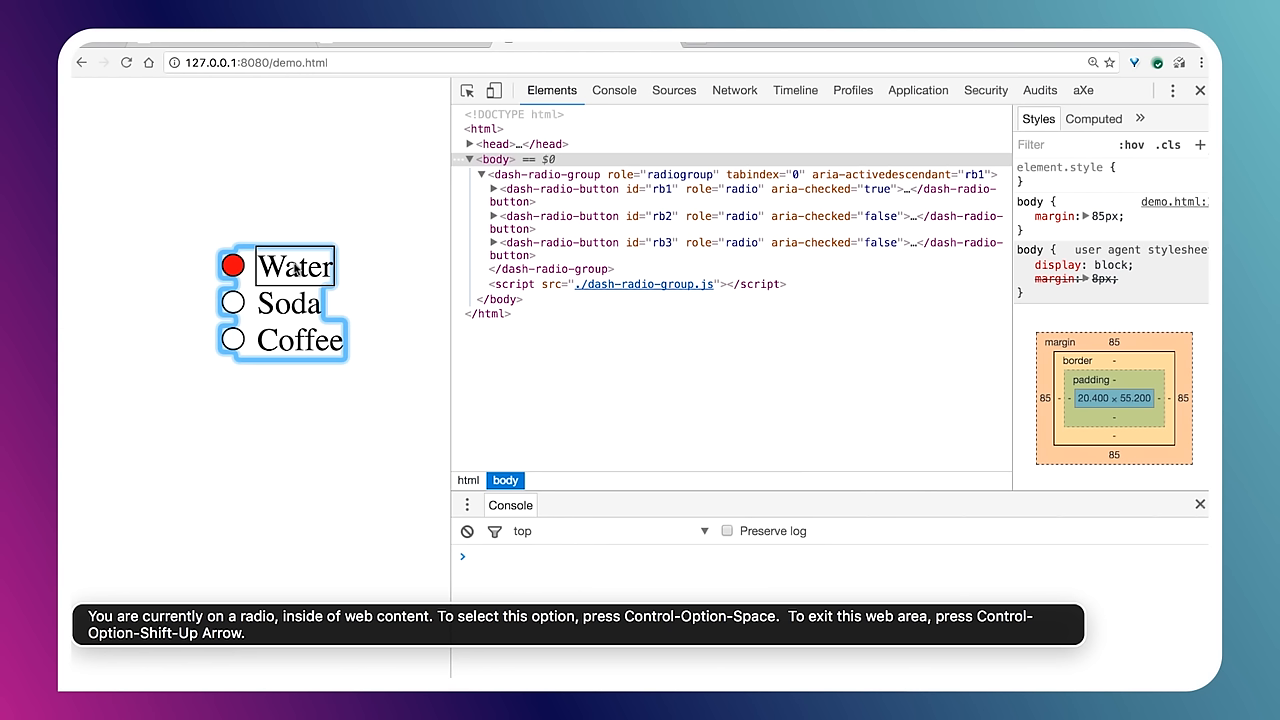
mouse_move(218, 309)
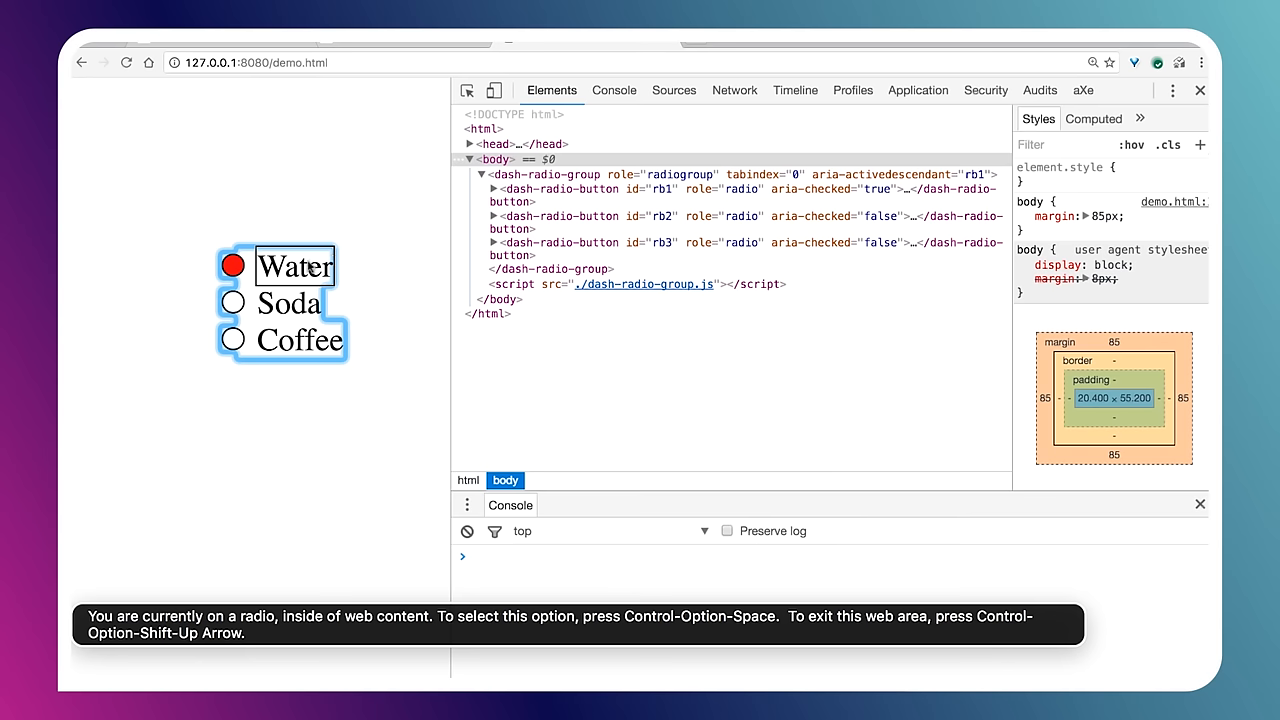
mouse_move(600, 189)
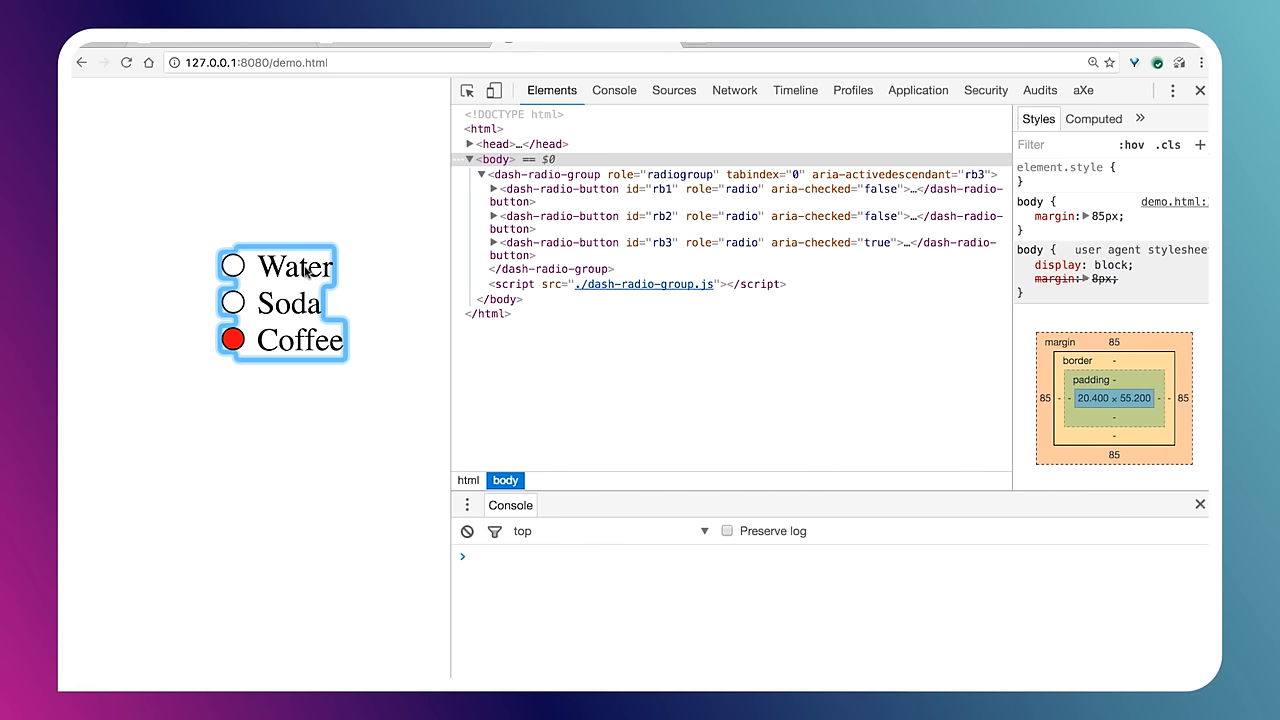
mouse_move(948, 189)
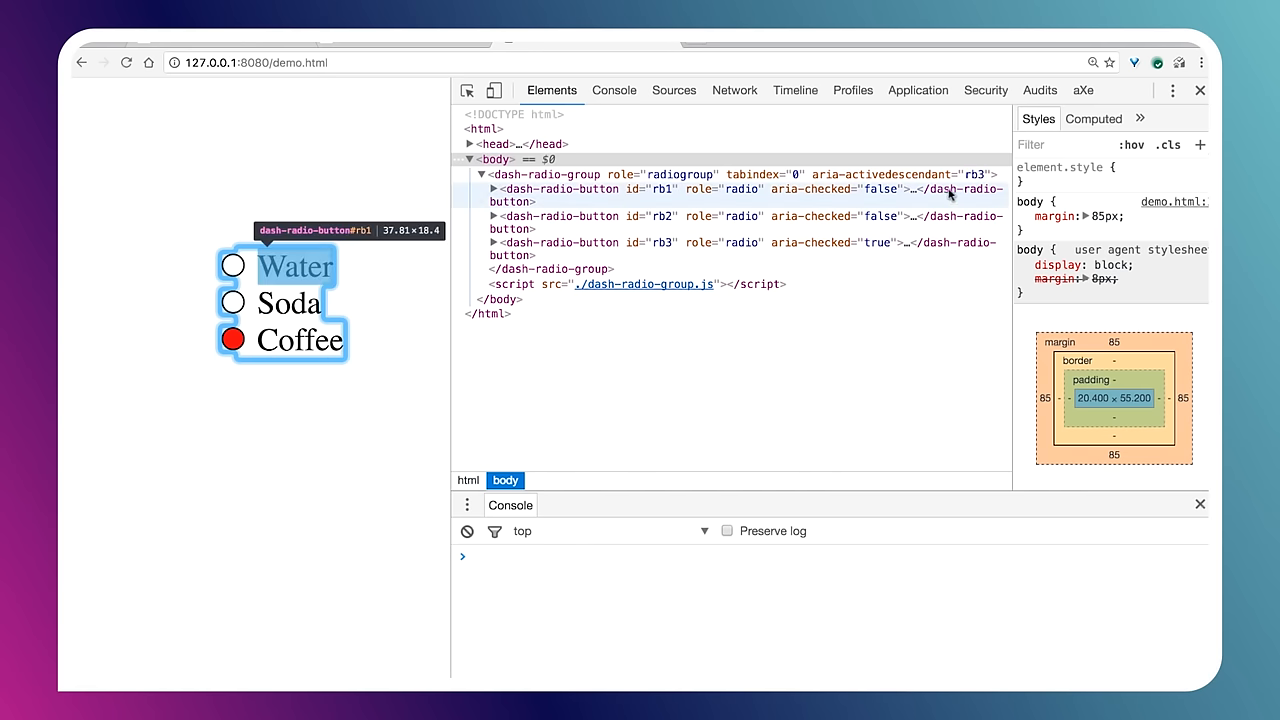